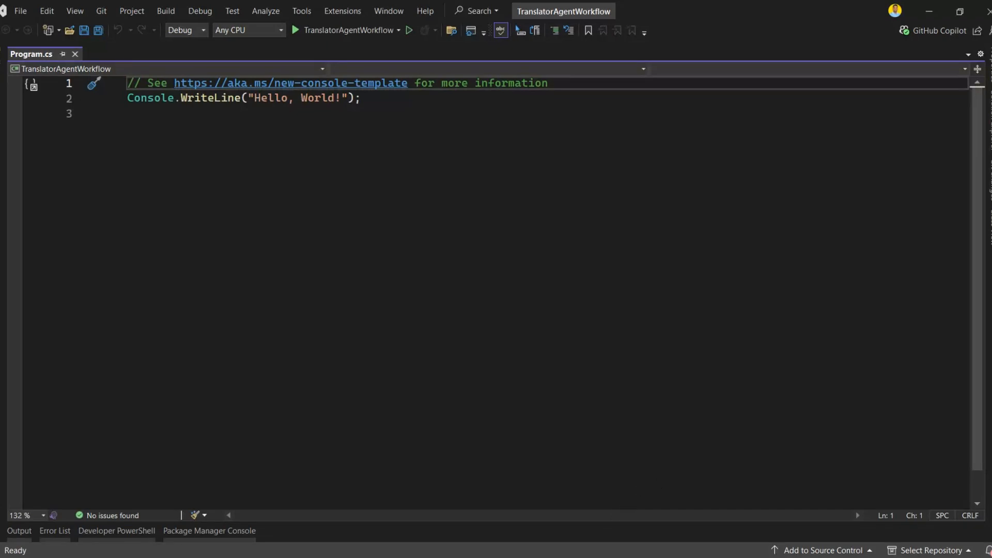
{"action": "mouse_move", "coordinate": [590, 263]}
{"action": "type", "text": "Hello World!"}
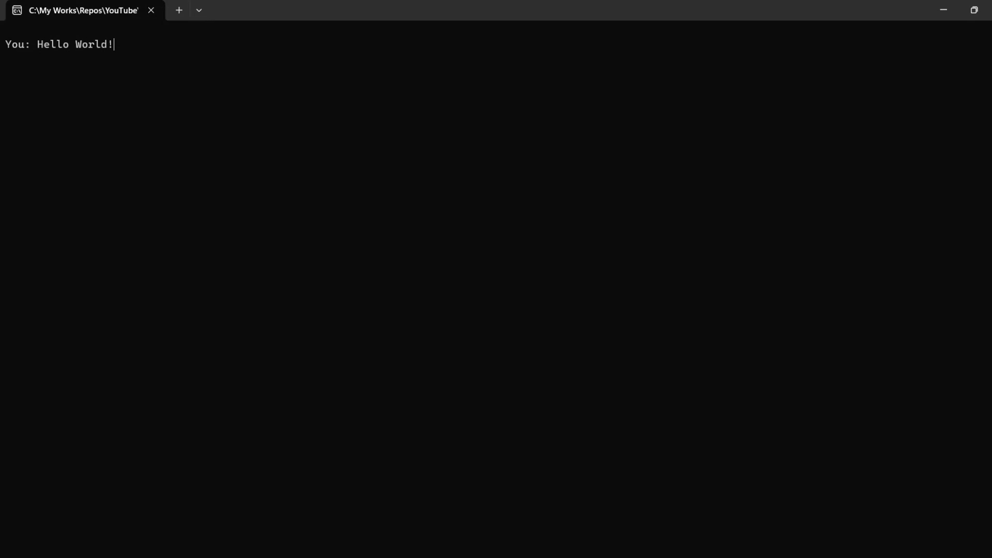
Clear the template code and bring up NuGet package management for the project.
{"action": "key", "text": "Return"}
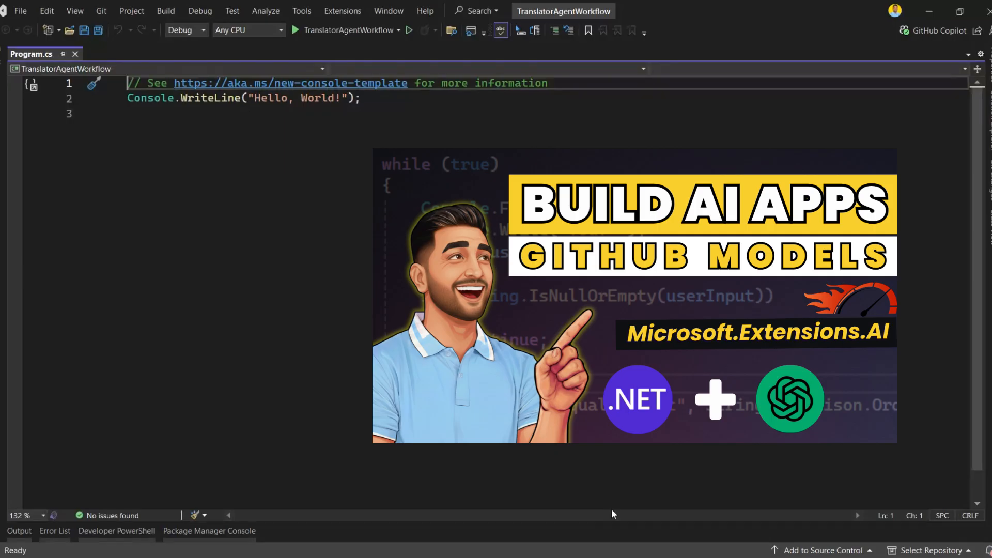
{"action": "mouse_move", "coordinate": [527, 552]}
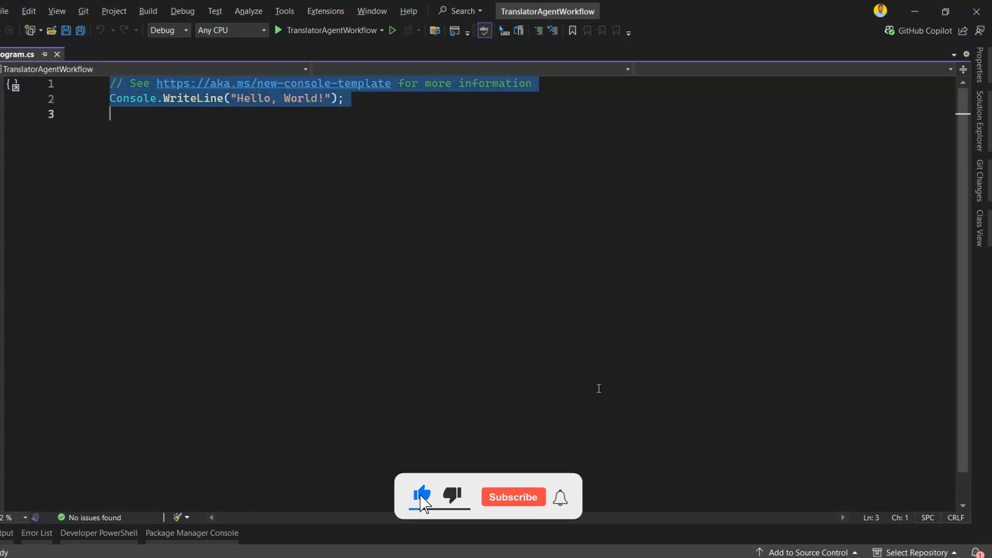
{"action": "key", "text": "Delete"}
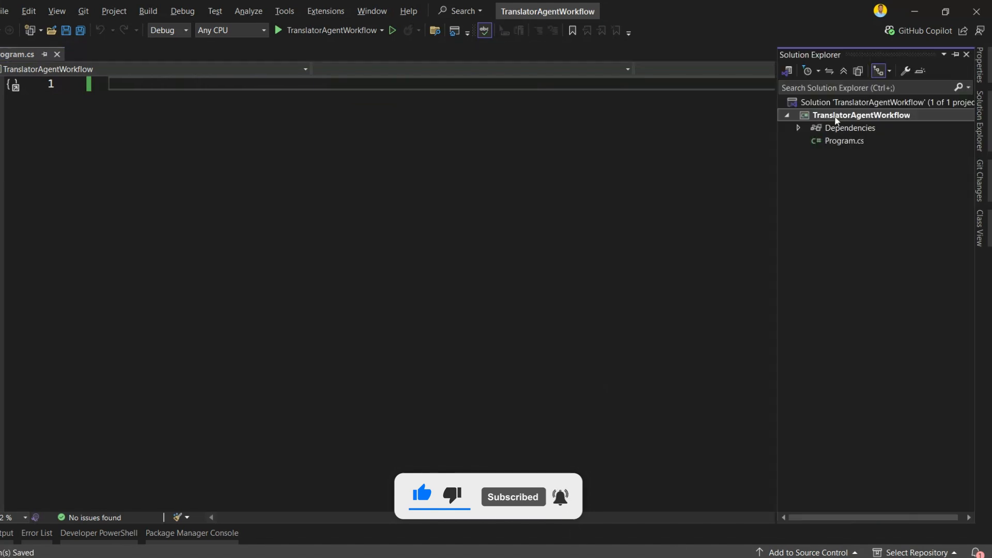
{"action": "right_click", "coordinate": [860, 115]}
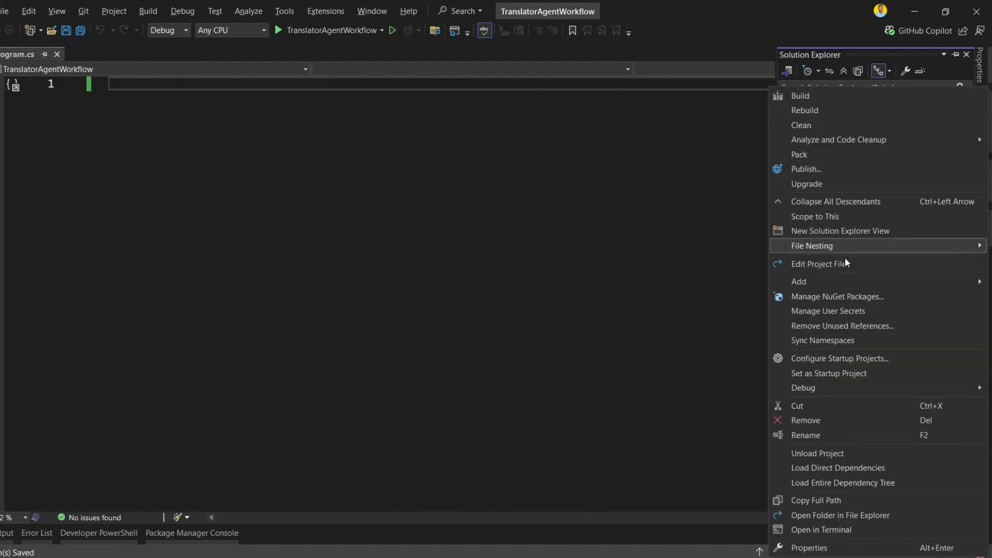
{"action": "left_click", "coordinate": [837, 296]}
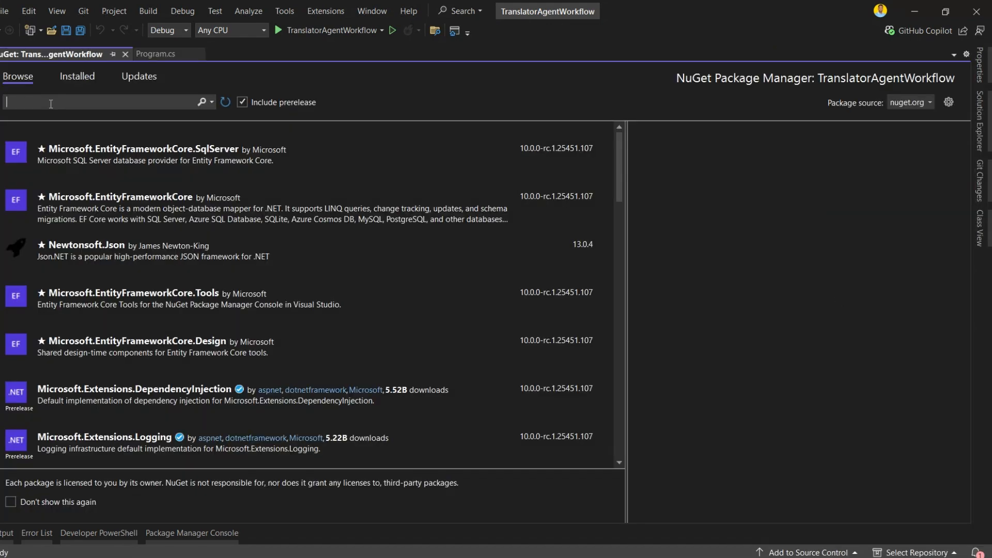
Find and install the Microsoft.Agents.AI package.
{"action": "type", "text": "Mic"}
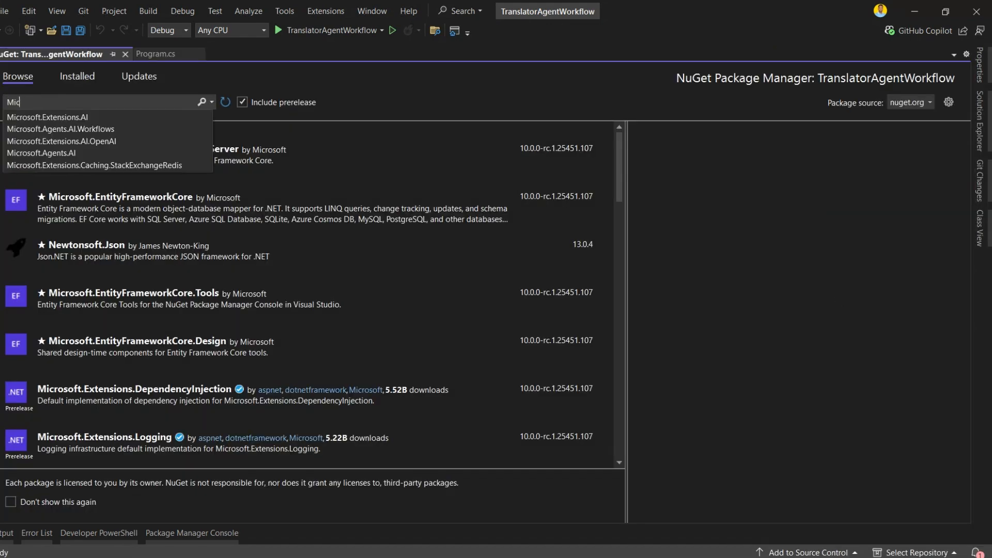
{"action": "type", "text": "rosoft.agen"}
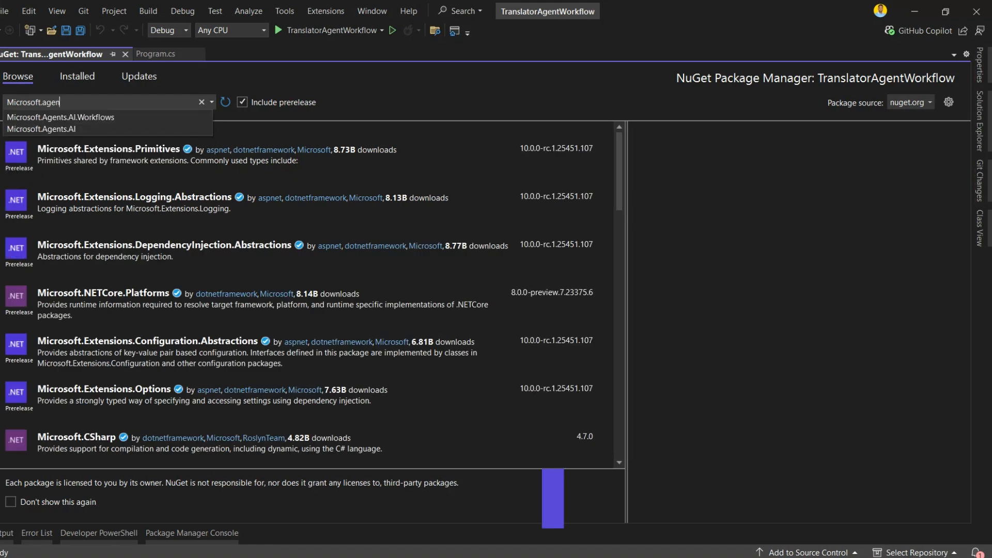
{"action": "left_click", "coordinate": [41, 129]}
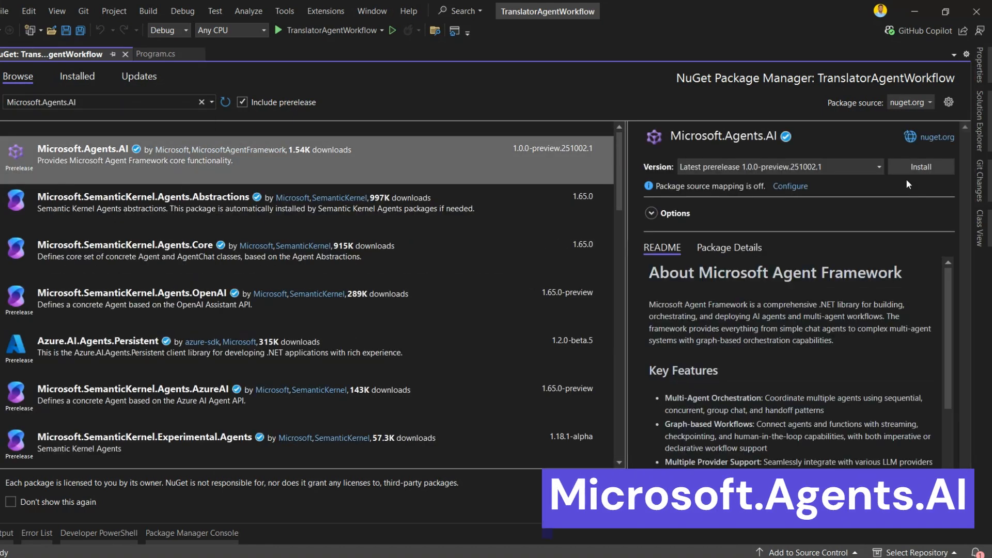
{"action": "left_click", "coordinate": [920, 167]}
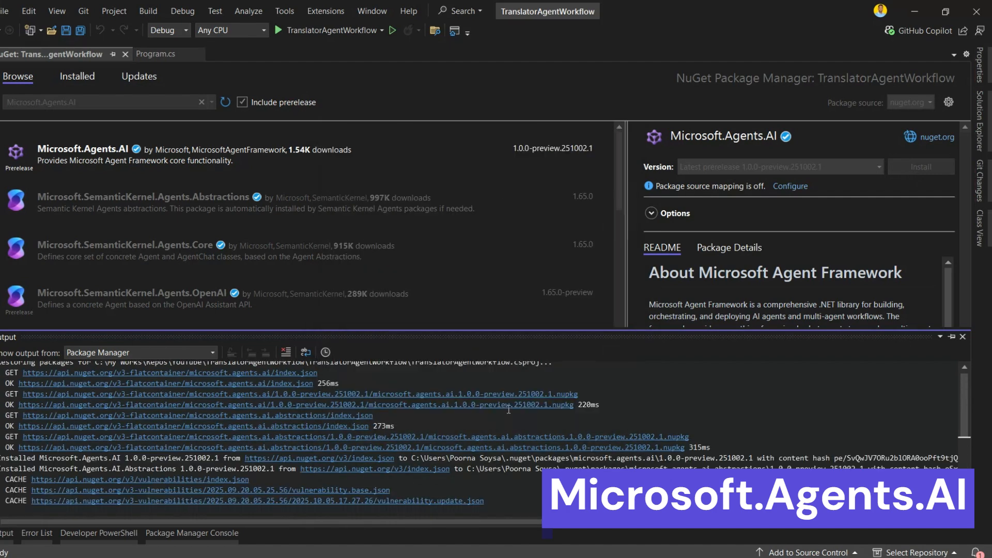
Install Microsoft.Agents.AI.Workflows, accepting the OpenTelemetry.Api license.
{"action": "left_click", "coordinate": [921, 167]}
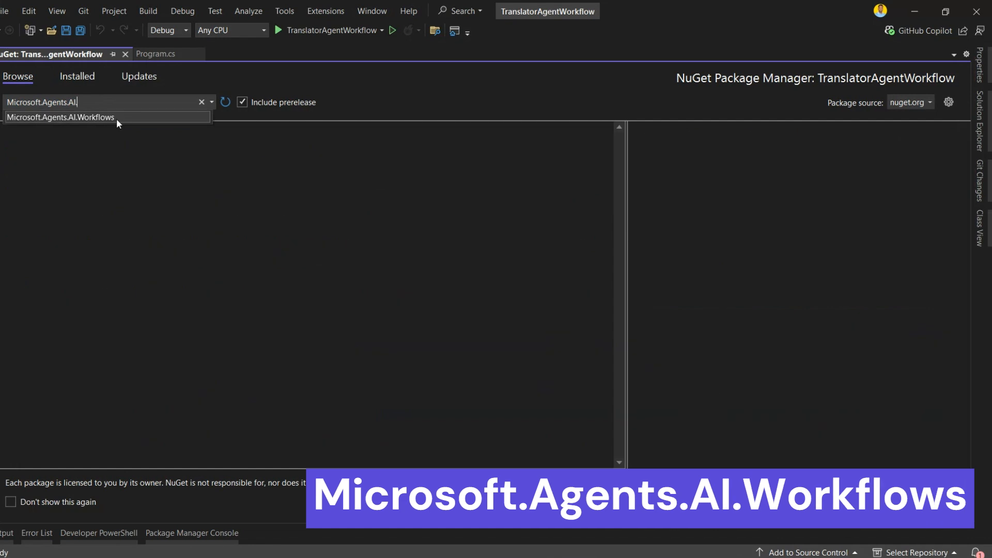
{"action": "left_click", "coordinate": [60, 117]}
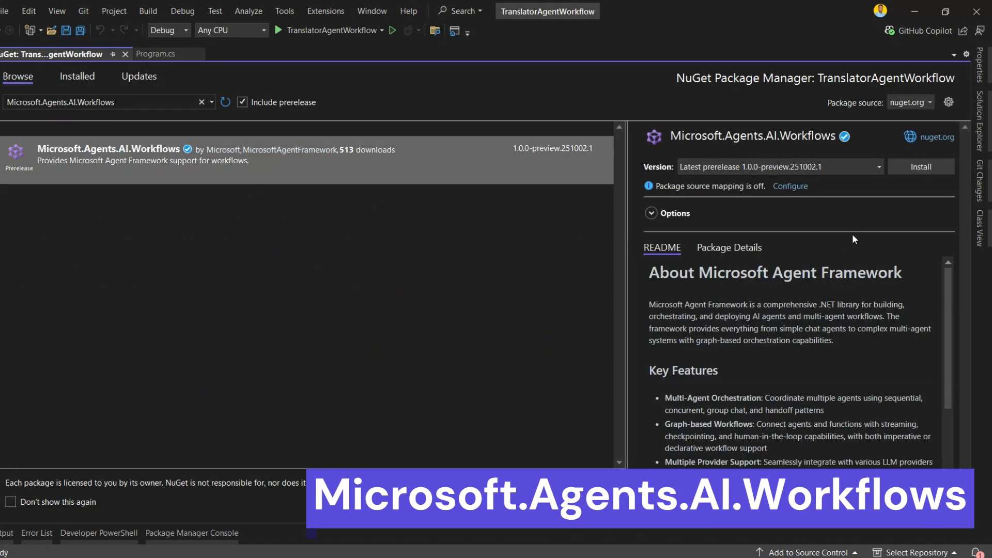
{"action": "left_click", "coordinate": [920, 167]}
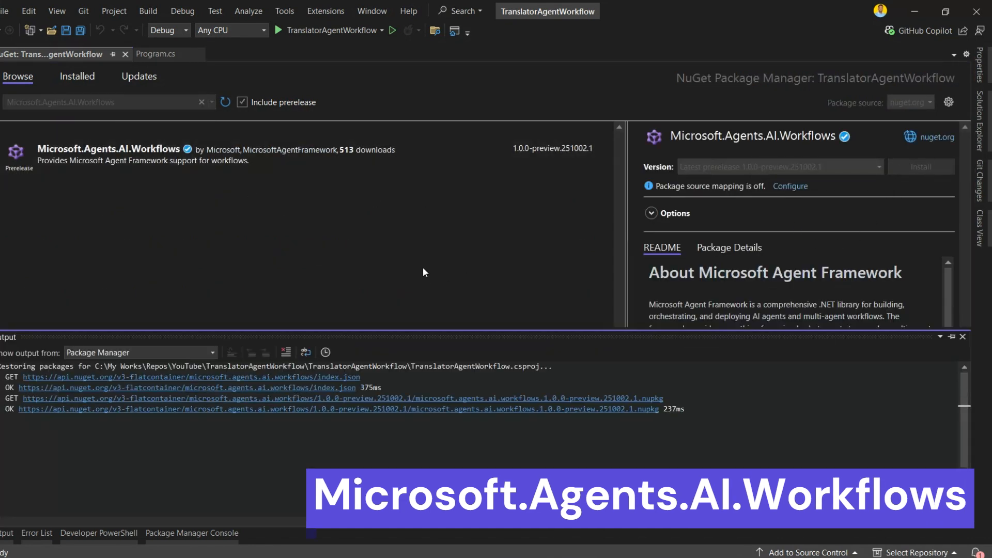
{"action": "left_click", "coordinate": [920, 166]}
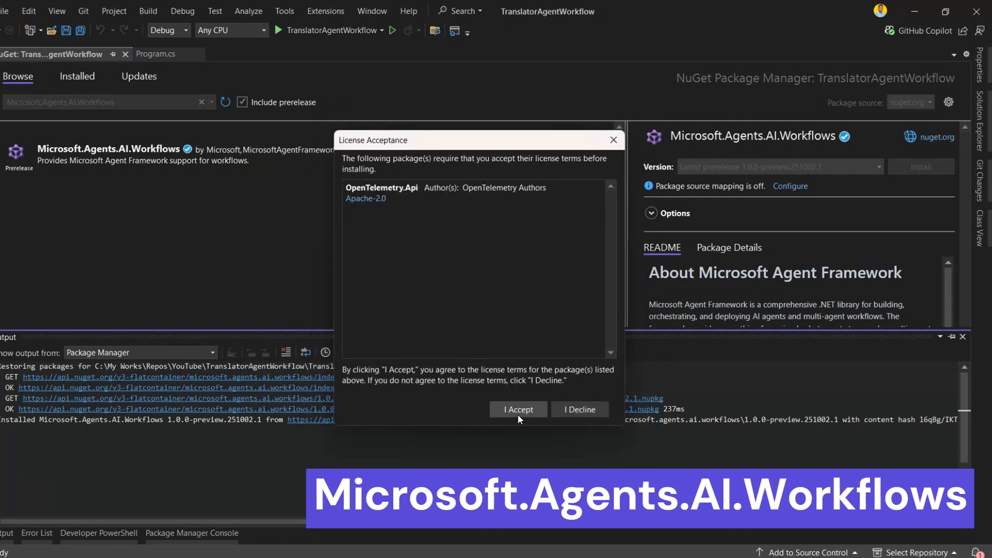
{"action": "left_click", "coordinate": [517, 409]}
{"action": "type", "text": "Microsoft."}
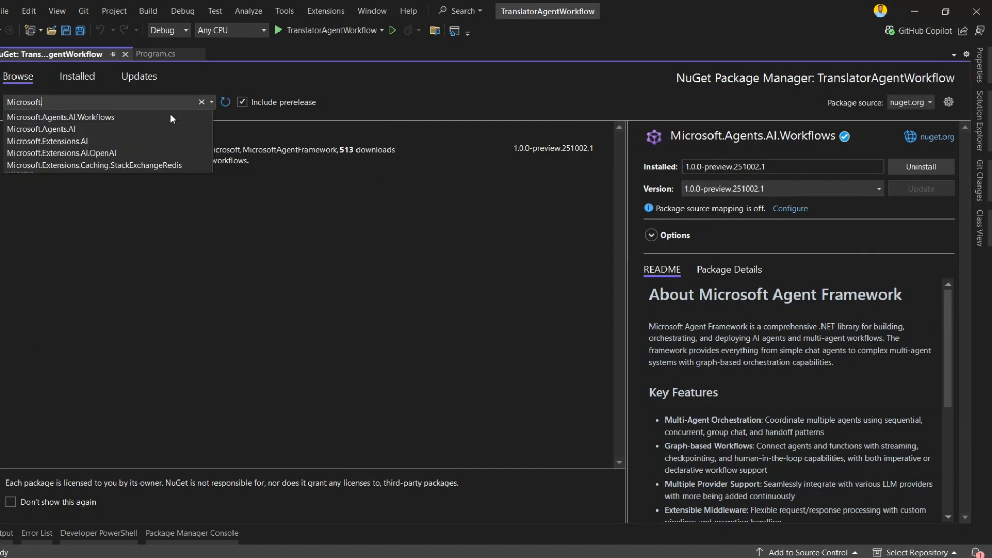
Install Microsoft.Extensions.AI.OpenAI and apply the package changes.
{"action": "left_click", "coordinate": [61, 153]}
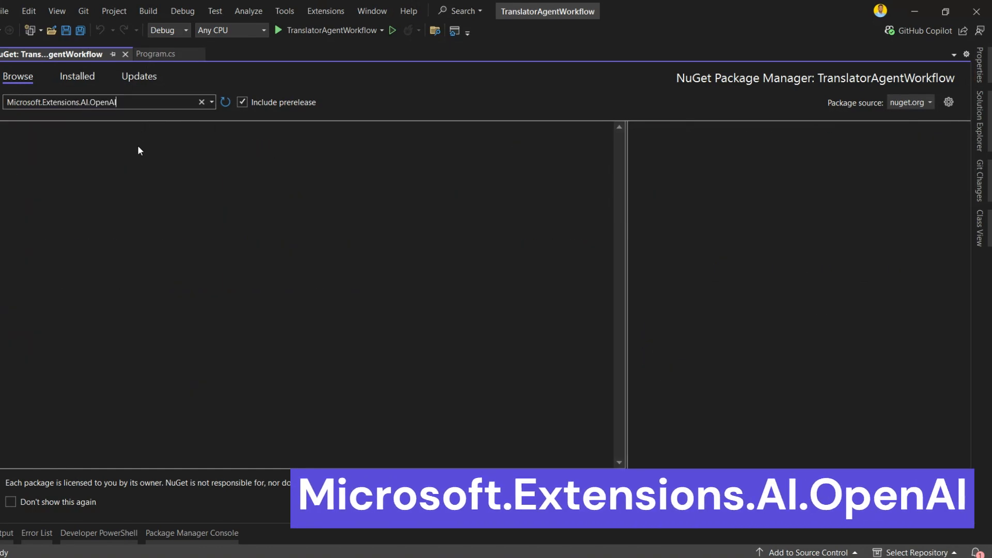
{"action": "left_click", "coordinate": [919, 166]}
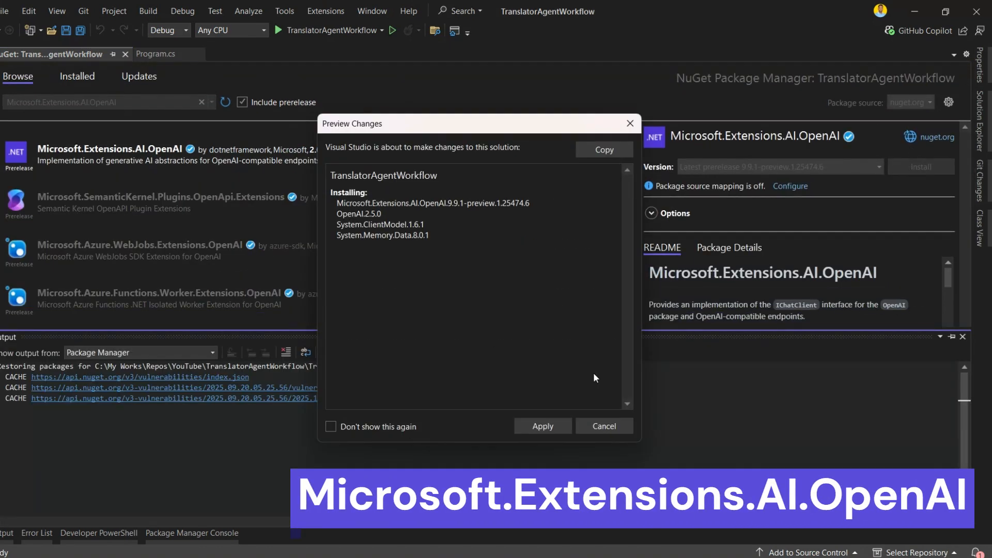
{"action": "left_click", "coordinate": [542, 425]}
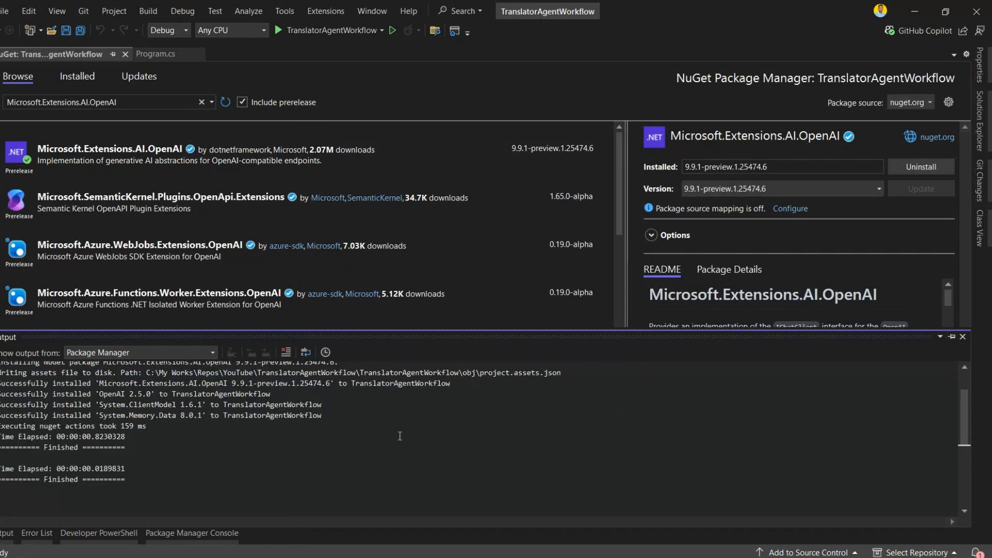
{"action": "mouse_move", "coordinate": [982, 134]}
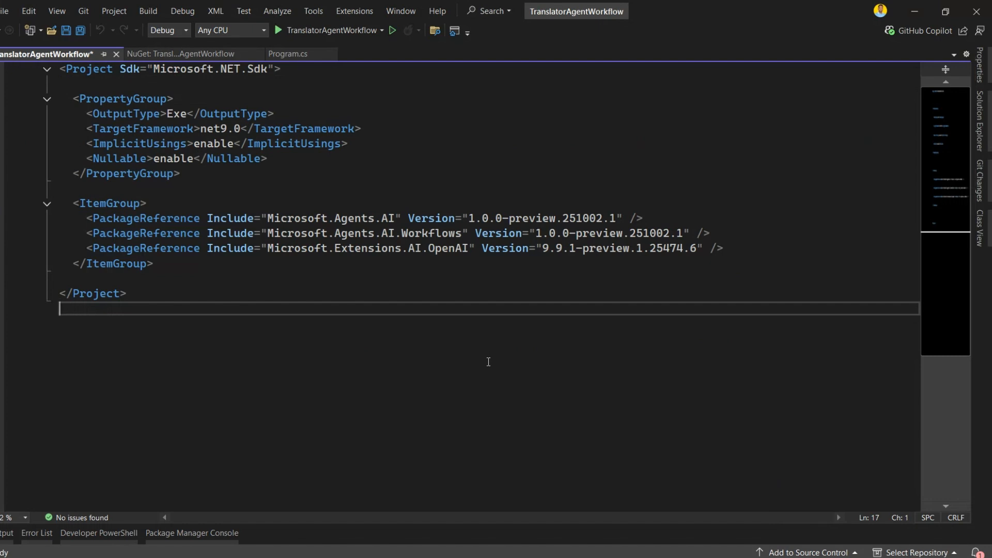
Paste the using directives and gpt-4o-mini IChatClient setup using the GitHub Models endpoint into Program.cs.
{"action": "left_click", "coordinate": [295, 54]}
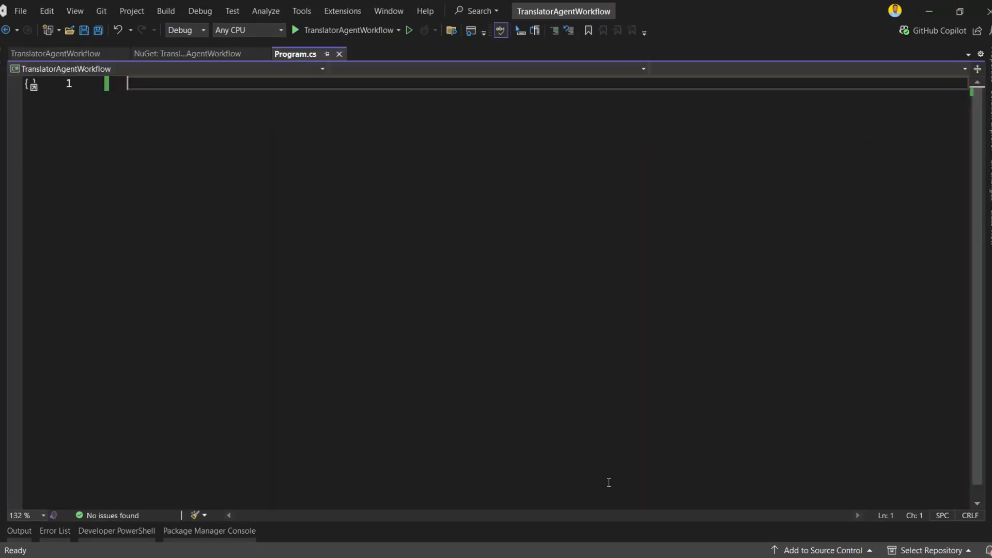
{"action": "mouse_move", "coordinate": [484, 335]}
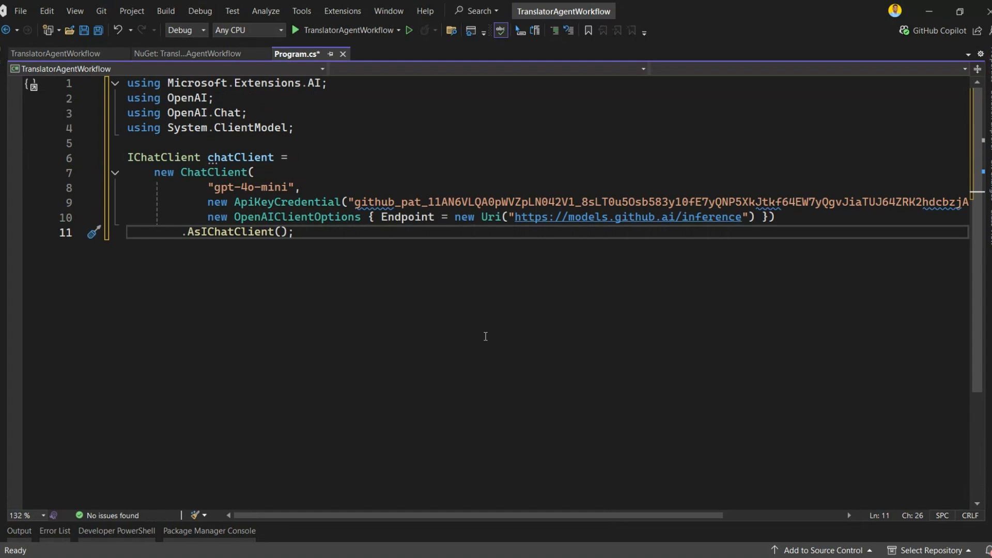
{"action": "left_click", "coordinate": [293, 231]}
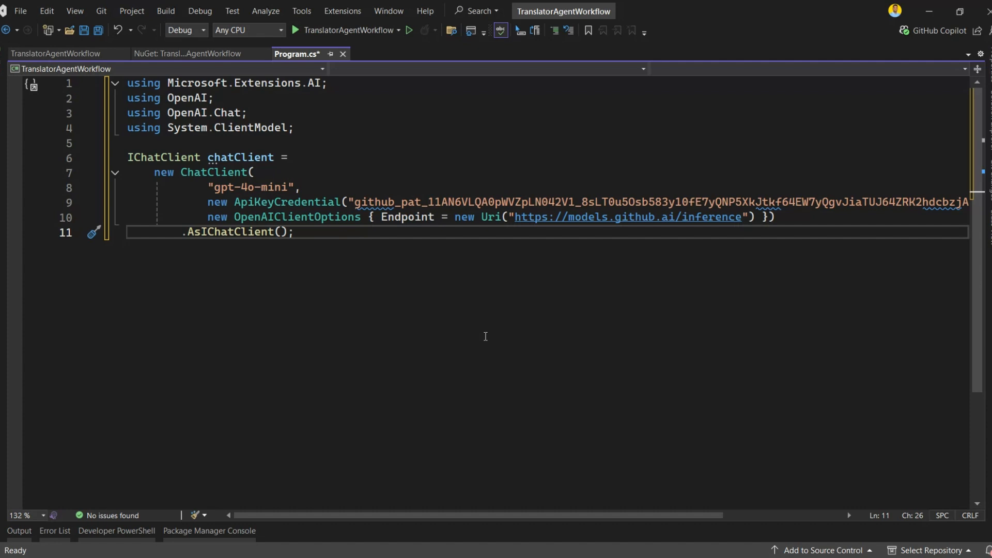
Declare AIAgent frenchAgent as a new ChatClientAgent built on chatClient.
{"action": "key", "text": "Enter"}
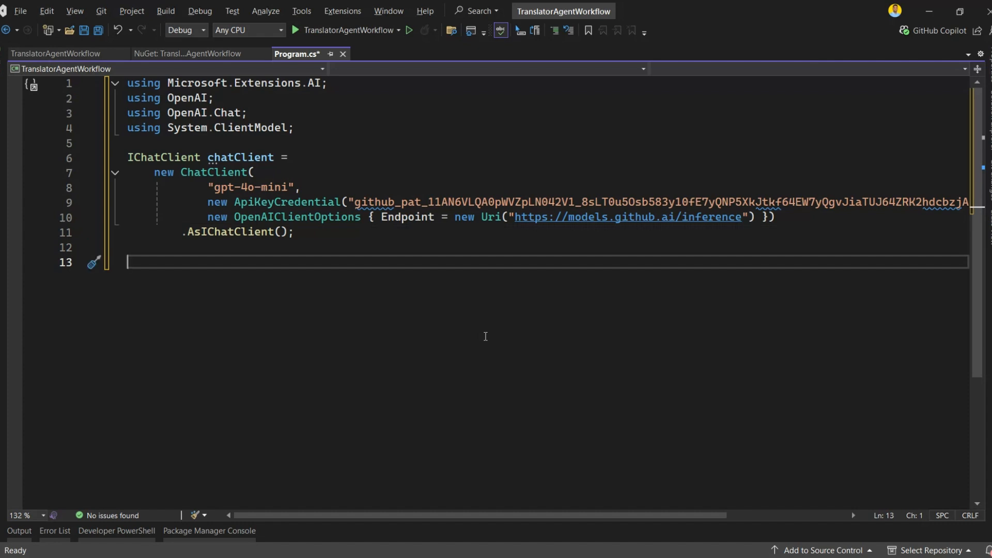
{"action": "mouse_move", "coordinate": [485, 340]}
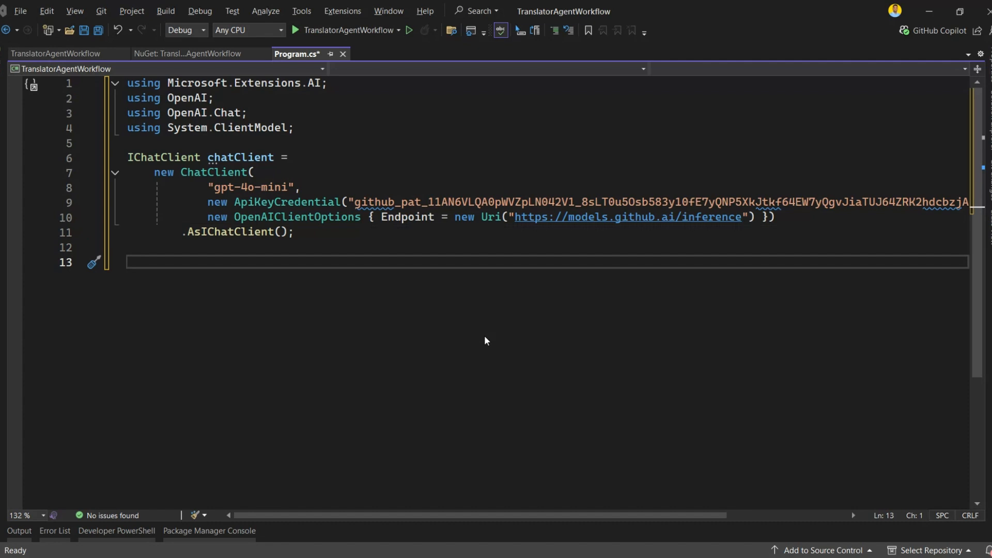
{"action": "type", "text": "AIAG"}
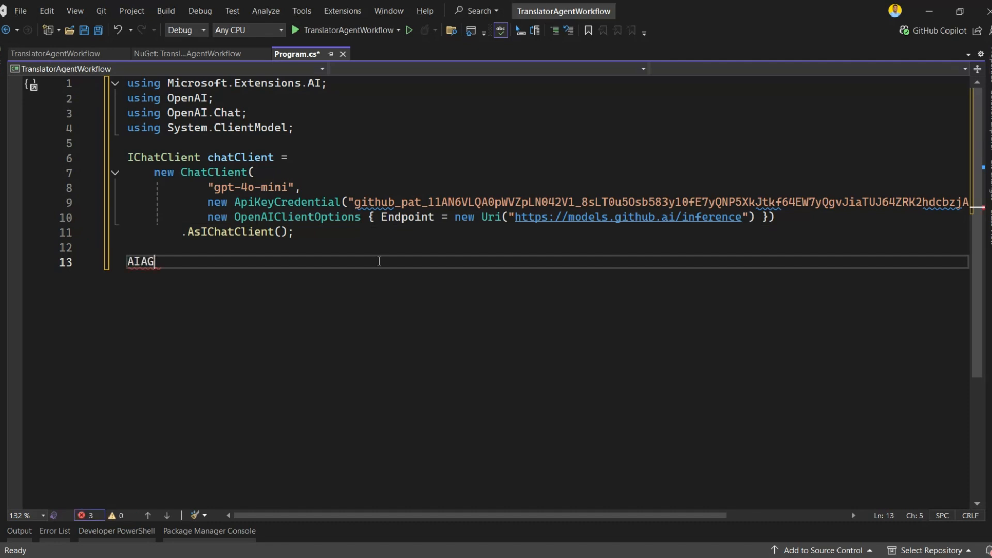
{"action": "type", "text": "ent"}
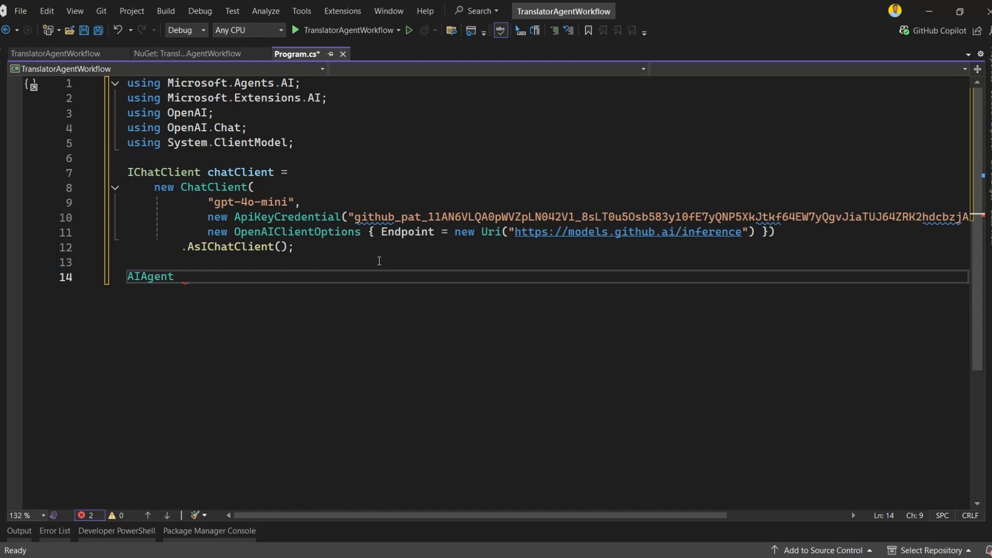
{"action": "type", "text": "frenchAgent = new AIAgent(\"French Translator\", chatClient);"}
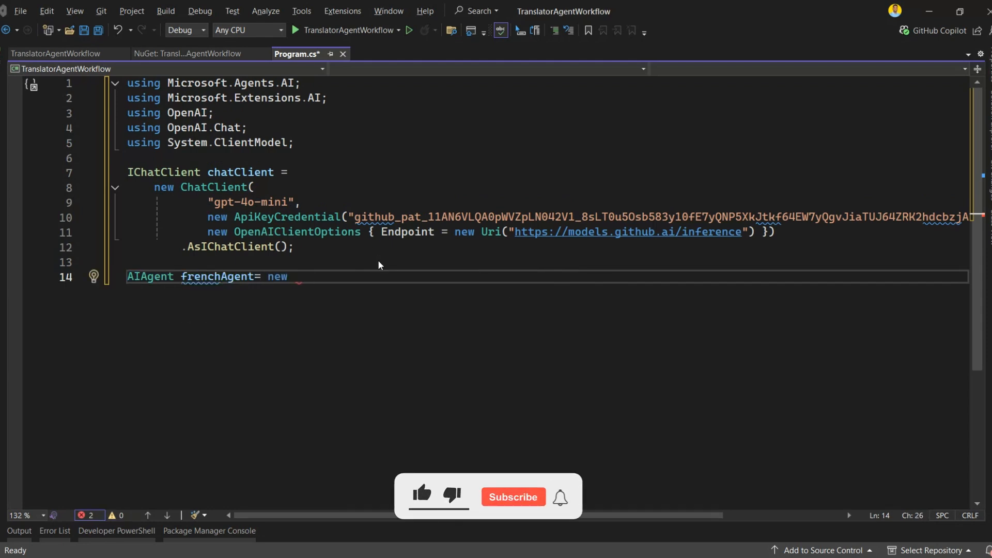
{"action": "type", "text": "ChatCLine"}
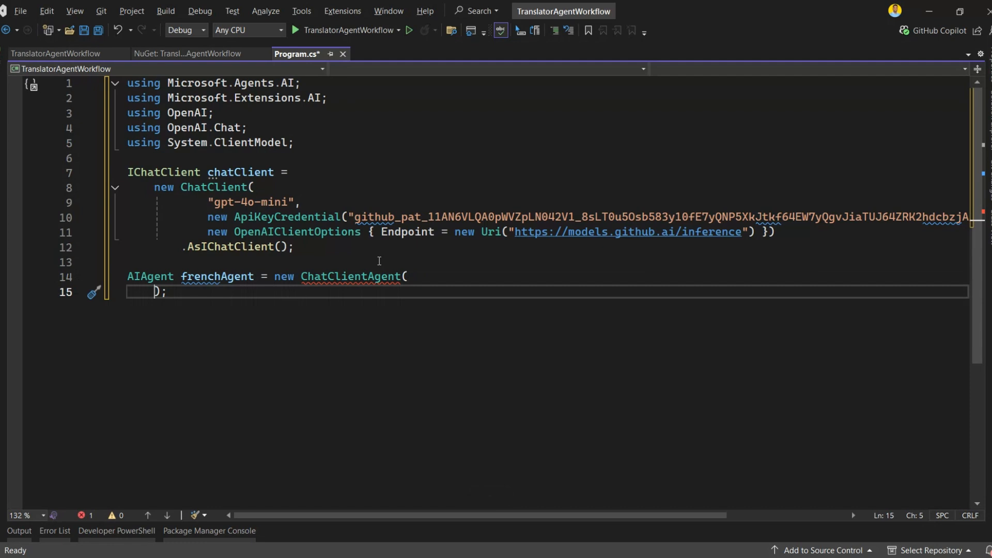
{"action": "type", "text": "chatClient"}
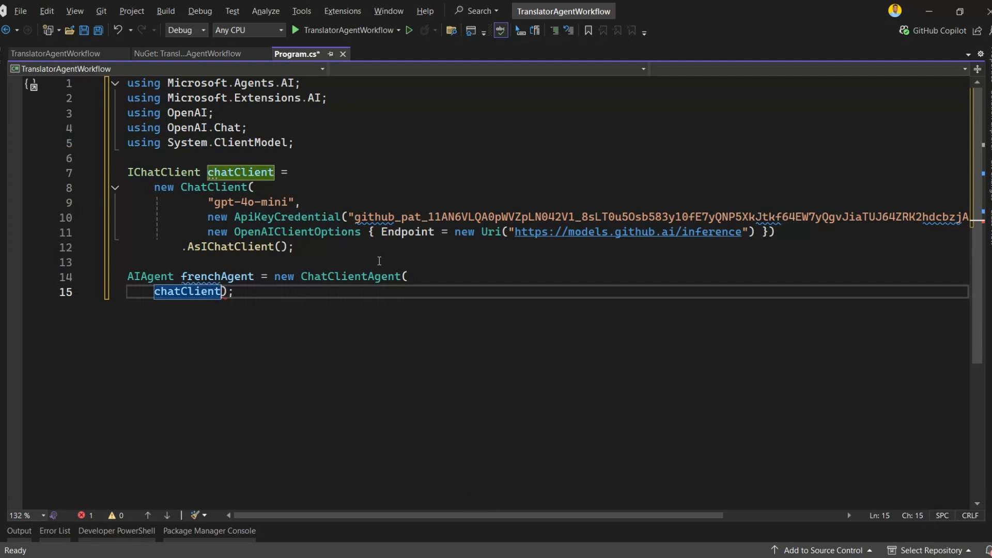
{"action": "type", "text": ","}
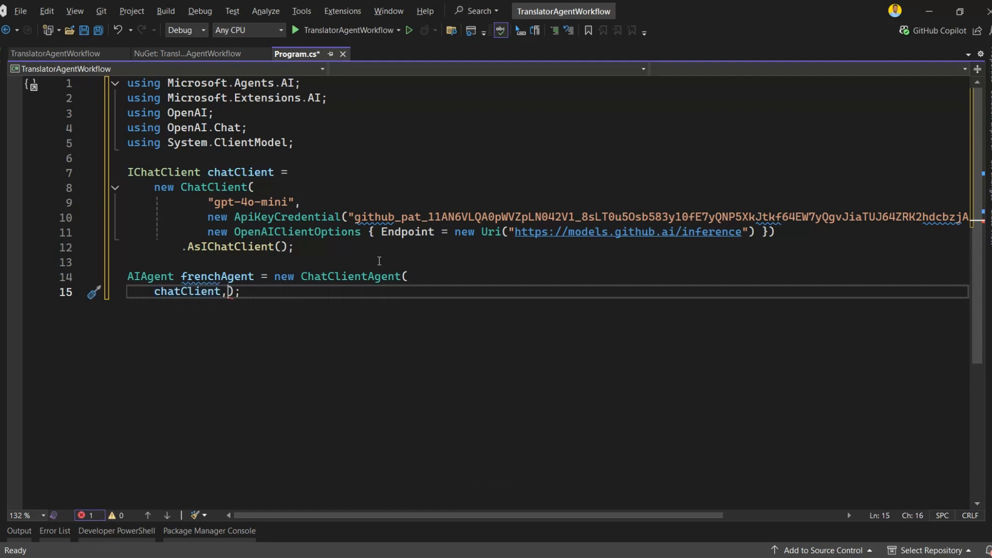
{"action": "key", "text": "Enter"}
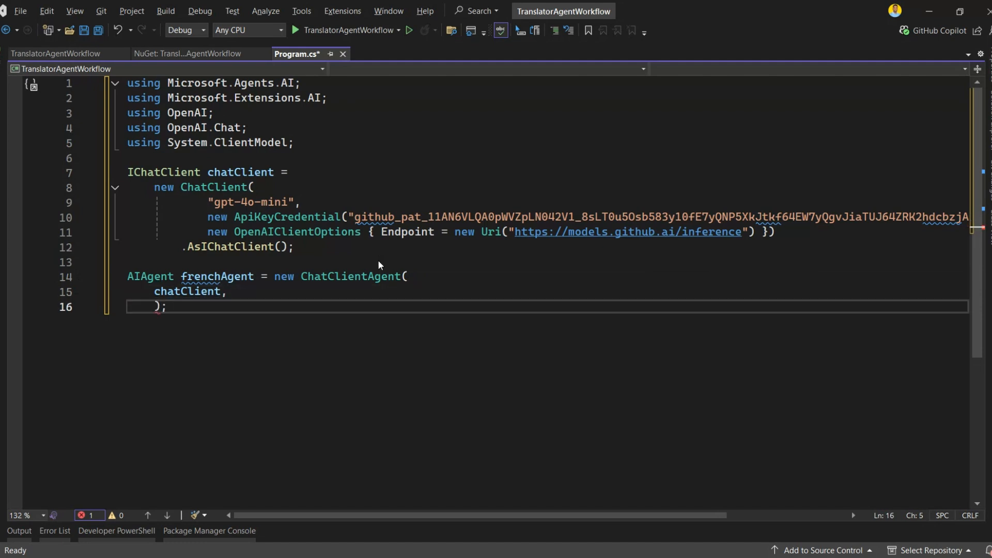
Add ChatClientAgentOptions with Instructions to translate the provided text to French.
{"action": "type", "text": "new CHa"}
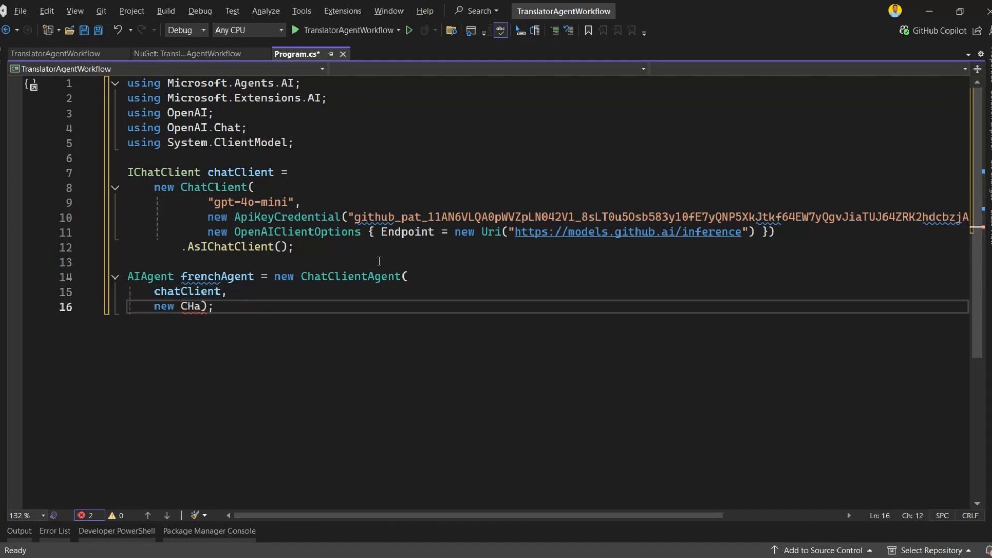
{"action": "type", "text": "hatClientAgentOptions"}
{"action": "type", "text": "Name = \"FrenchAgent\","}
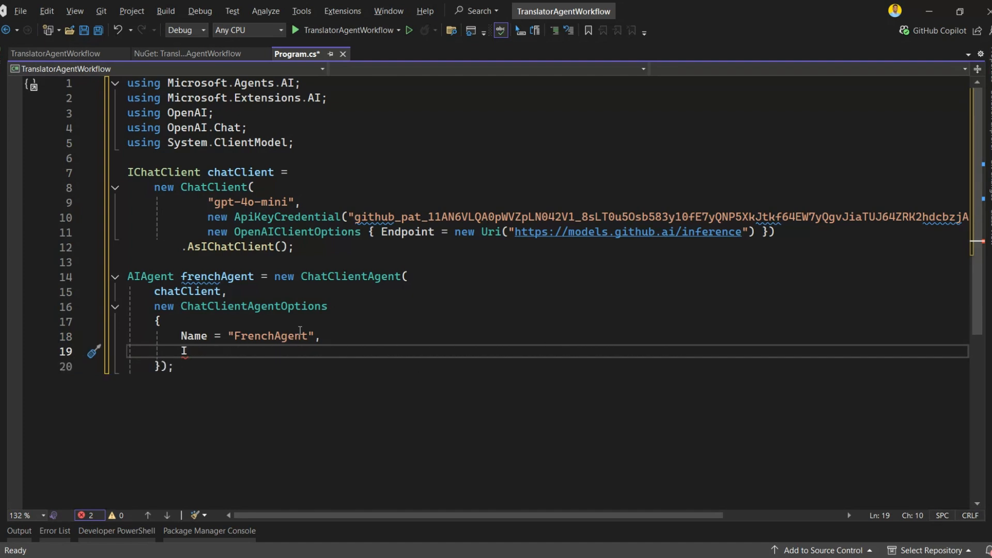
{"action": "type", "text": "Instructions = \"You are a helpful assistant that translates English to French.\","}
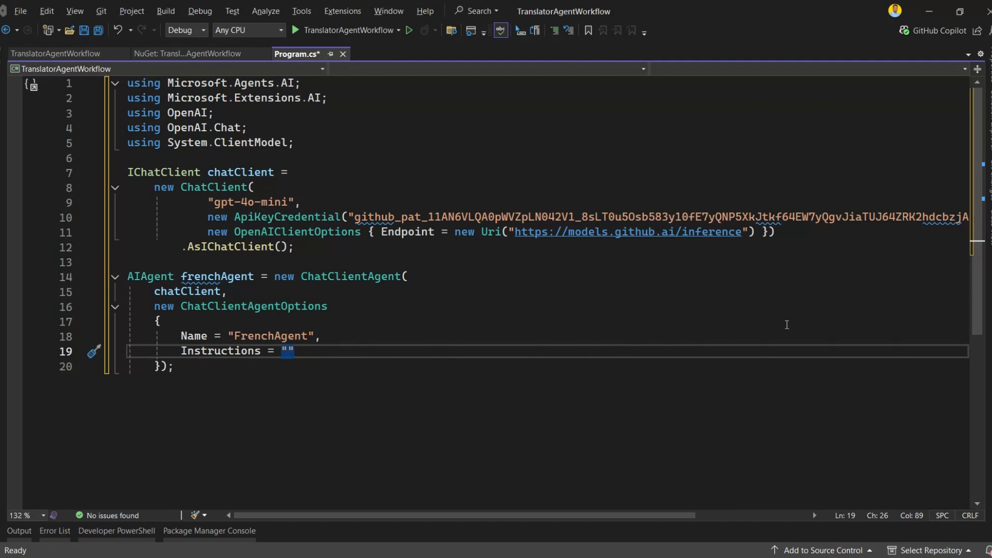
{"action": "type", "text": "You are a translation assistant that translates the provided text to French."}
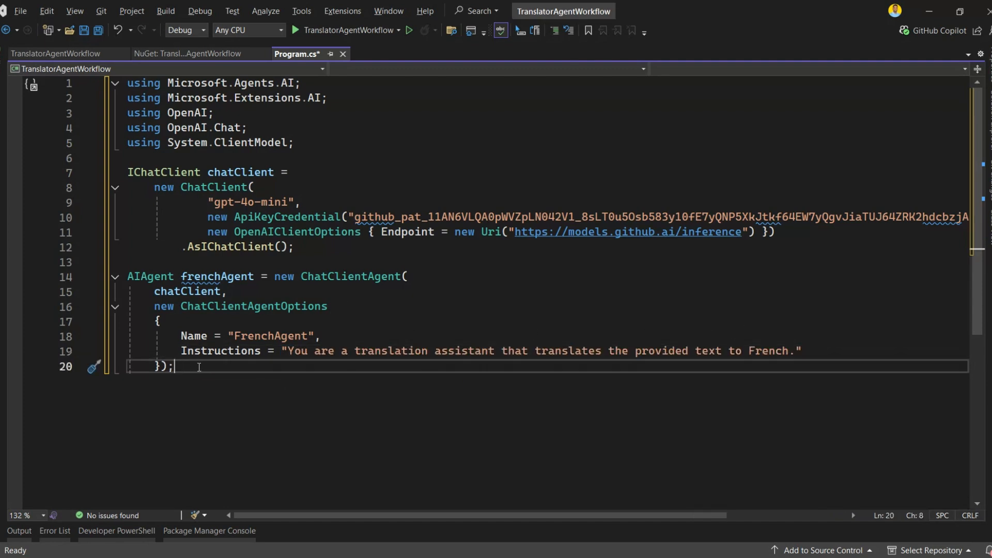
{"action": "mouse_move", "coordinate": [252, 441]}
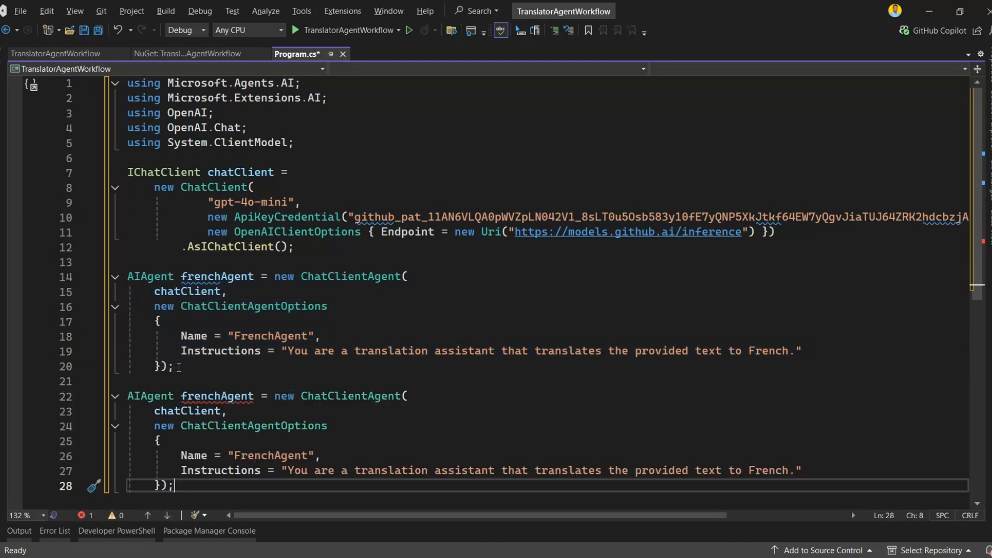
Rename the duplicate to spanishAgent, named SpanishAgent, translating the provided text to Spanish.
{"action": "double_click", "coordinate": [216, 395]}
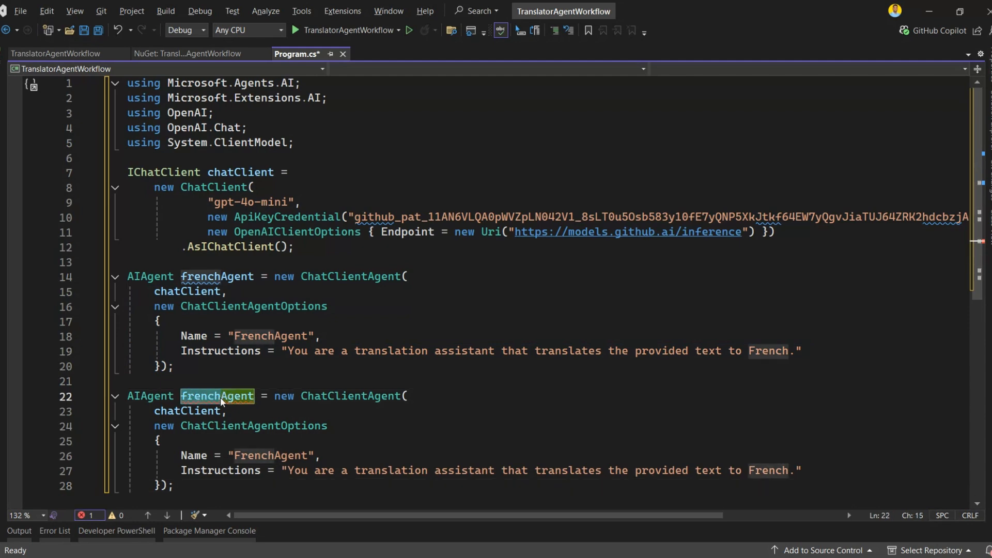
{"action": "type", "text": "spanishAgent"}
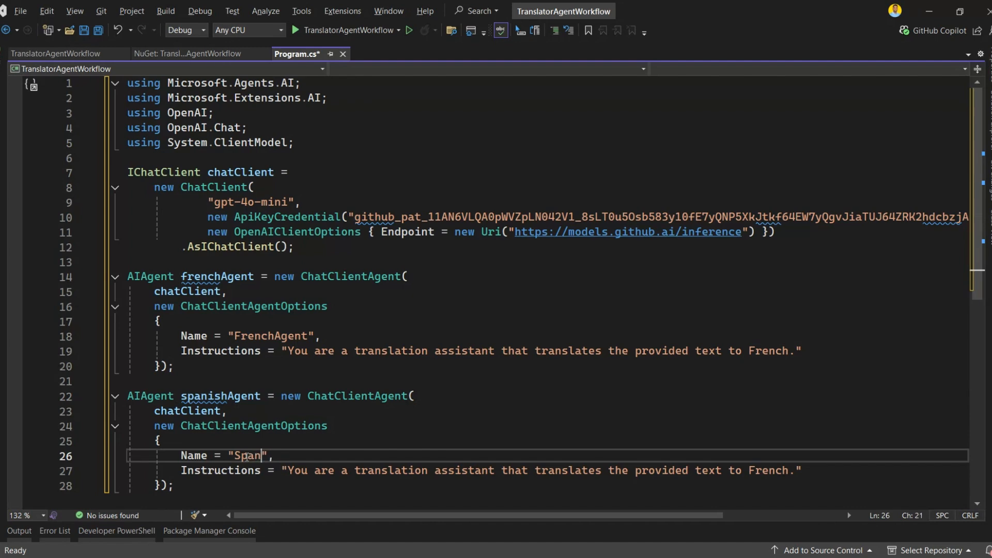
{"action": "type", "text": "ishAgent"}
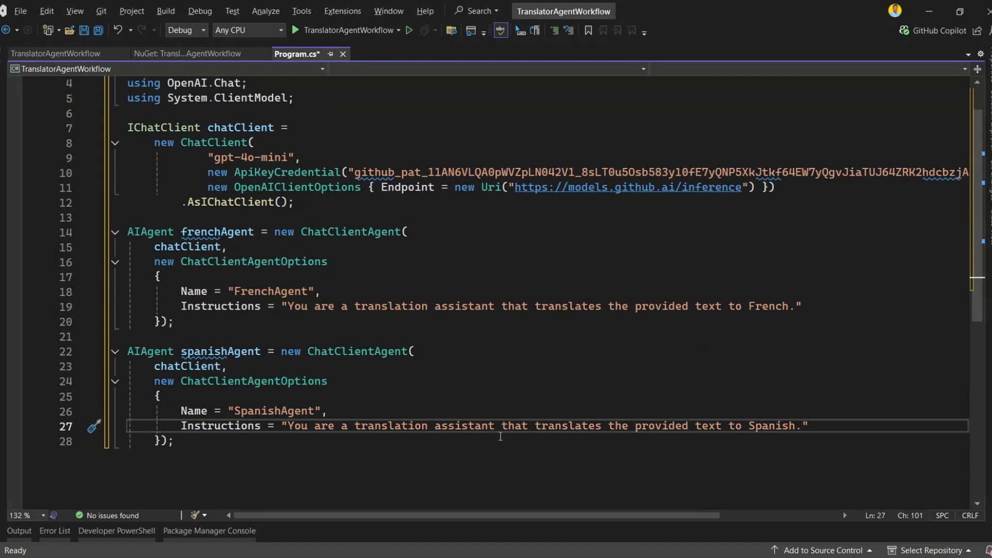
{"action": "mouse_move", "coordinate": [413, 463]}
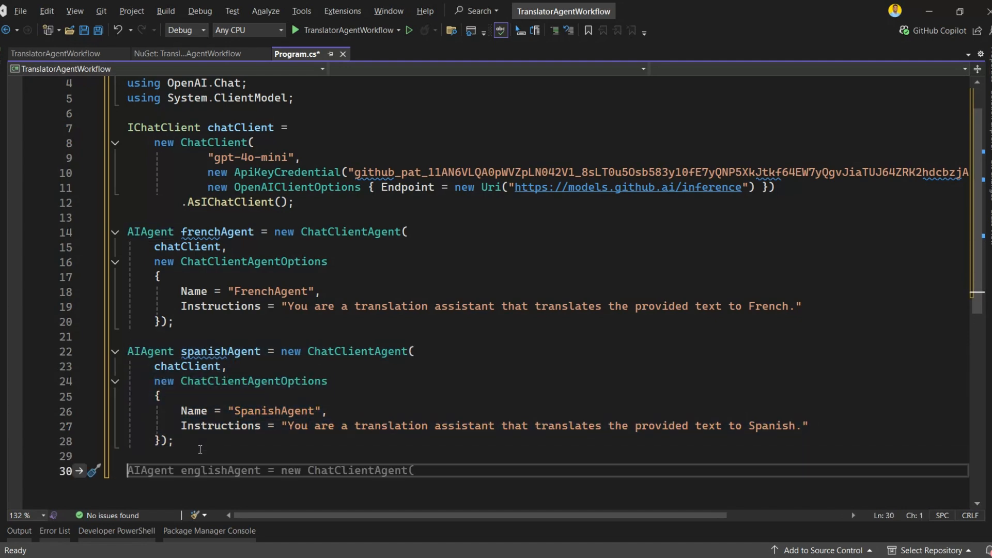
Paste a third agent block and rename its variable to qualityReviewerAgent.
{"action": "key", "text": "ctrl+v"}
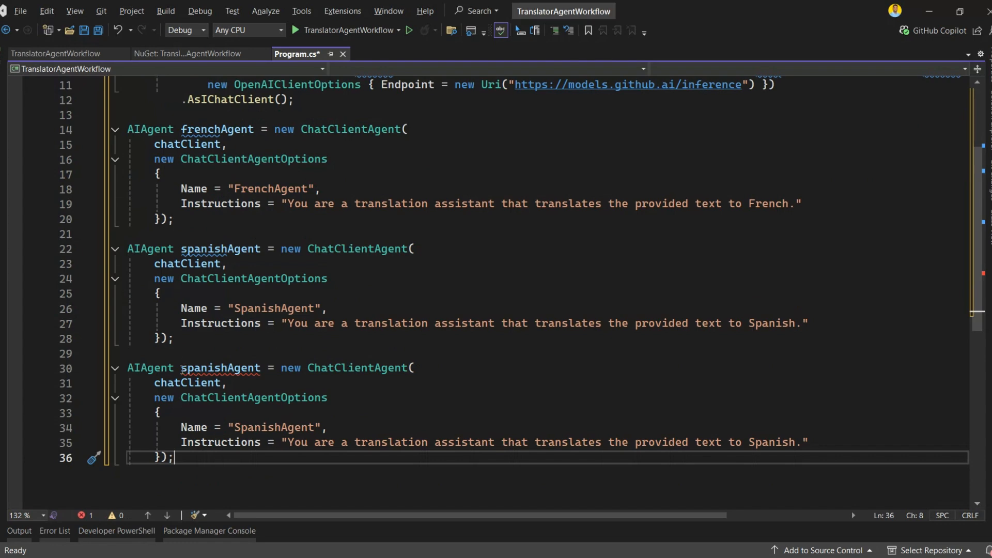
{"action": "type", "text": "qualityReviwer"}
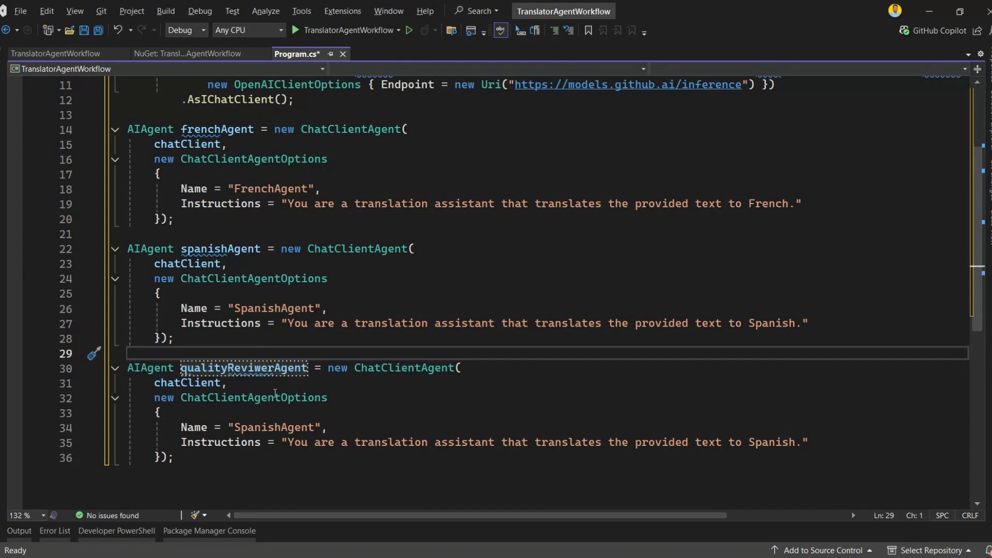
{"action": "left_click", "coordinate": [234, 397]}
{"action": "type", "text": "QualityReviewer"}
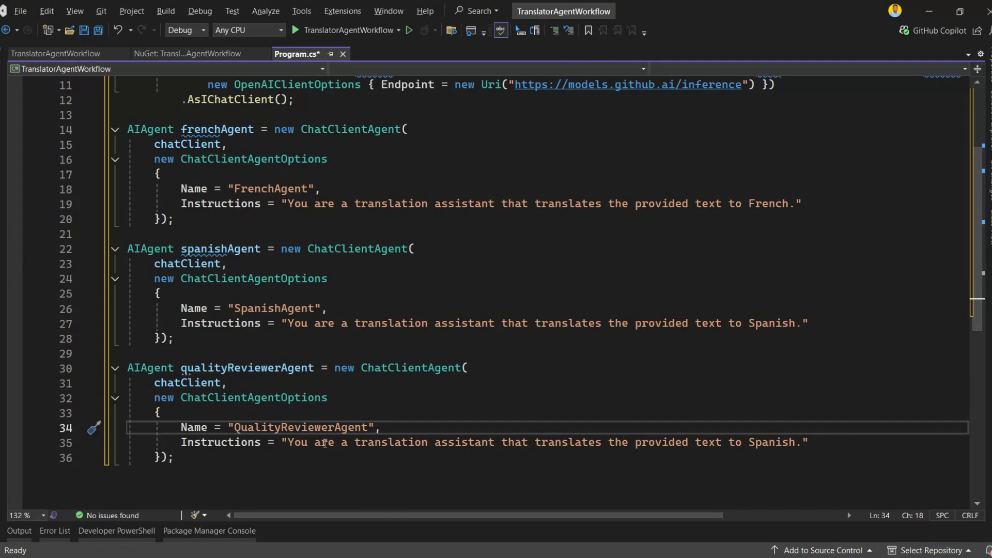
{"action": "mouse_move", "coordinate": [361, 459]}
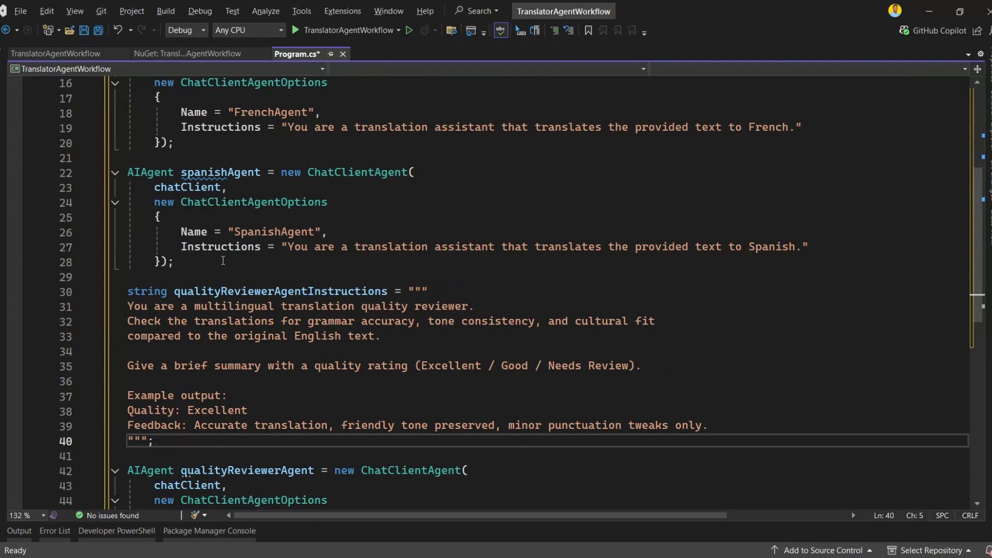
Replace the reviewer's Spanish instructions with the qualityReviewerAgentInstructions variable.
{"action": "scroll", "scroll_direction": "down", "scroll_amount": 3}
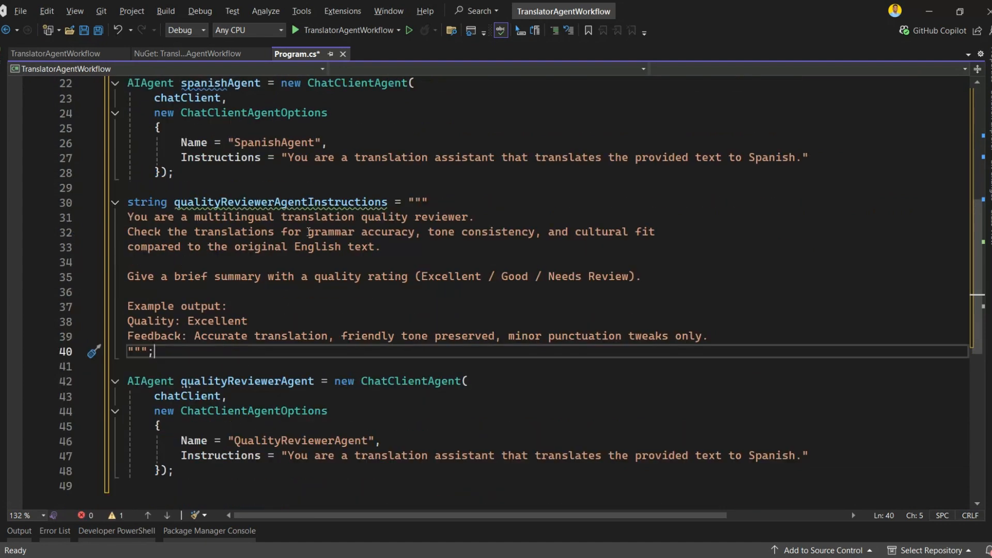
{"action": "double_click", "coordinate": [280, 202]}
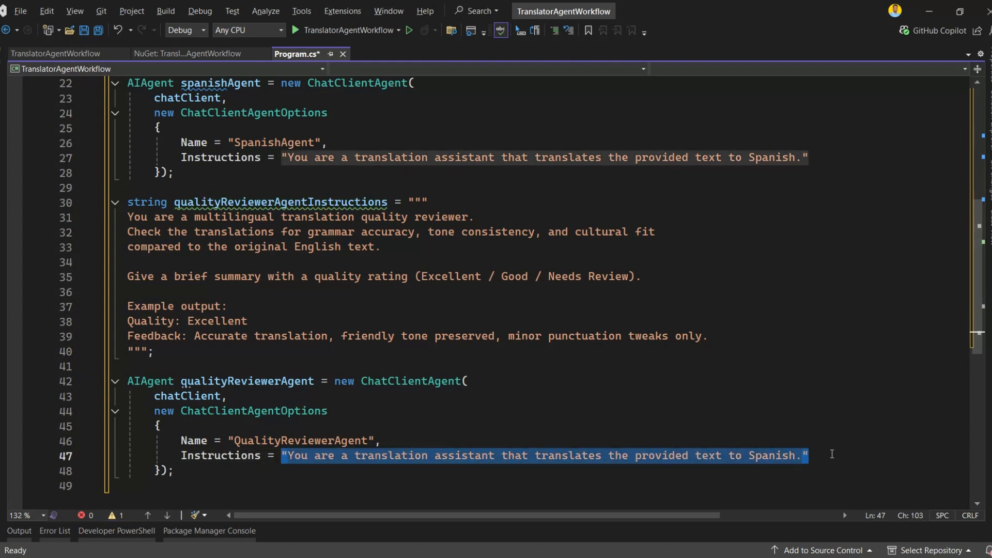
{"action": "type", "text": "qualityReviewerAgentInstructions"}
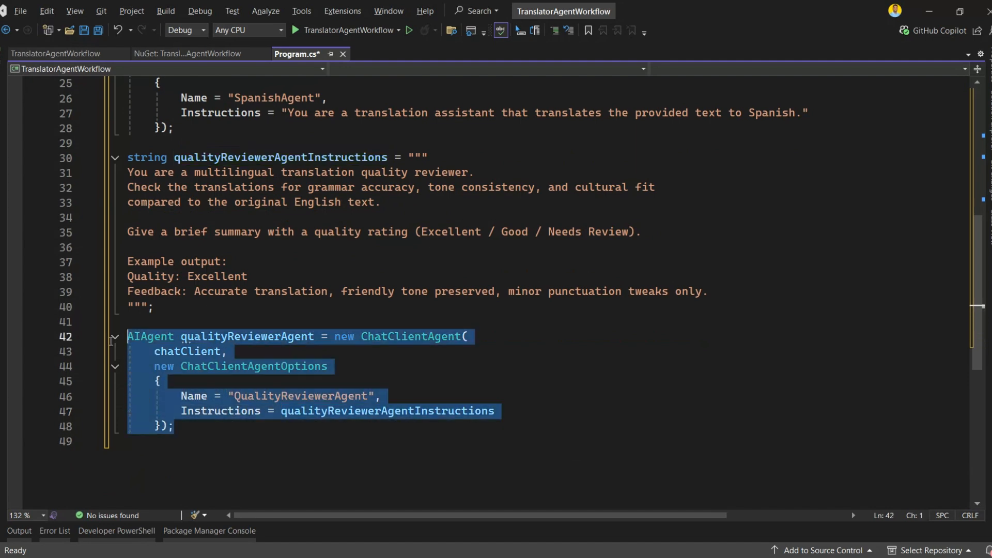
Paste a summaryAgent named SummaryAgent and add the summaryAgentInstructions localization-summary string above it.
{"action": "left_click", "coordinate": [193, 441]}
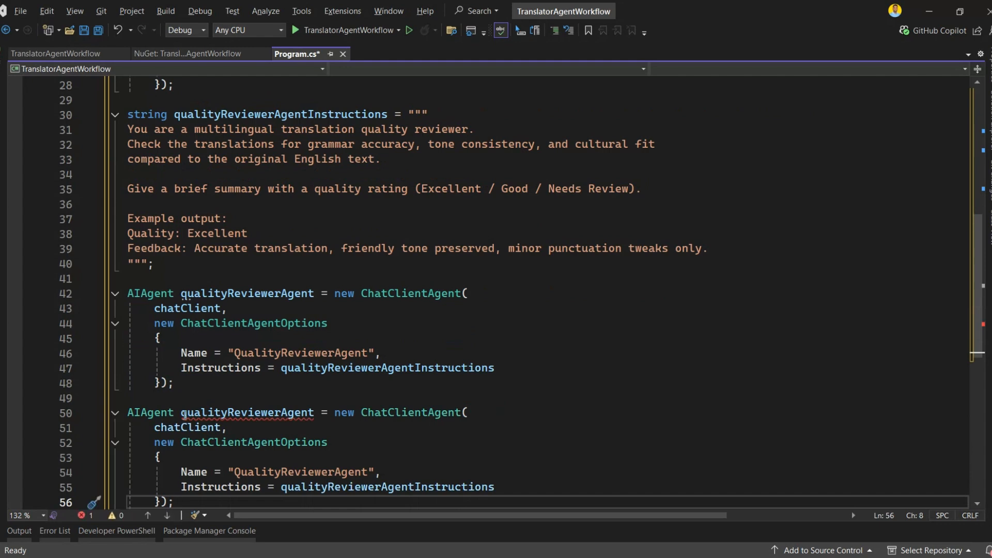
{"action": "type", "text": "summaryAgent"}
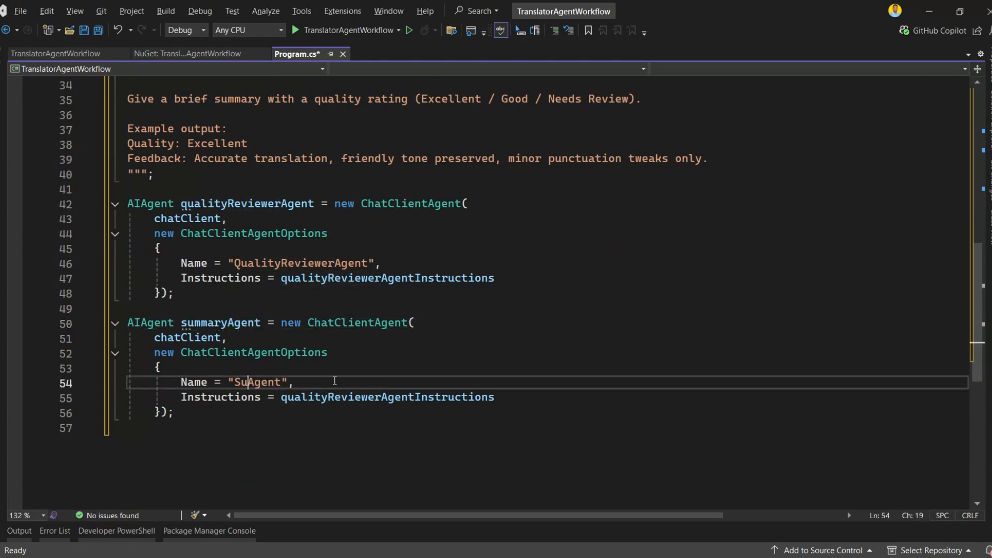
{"action": "type", "text": "mmary"}
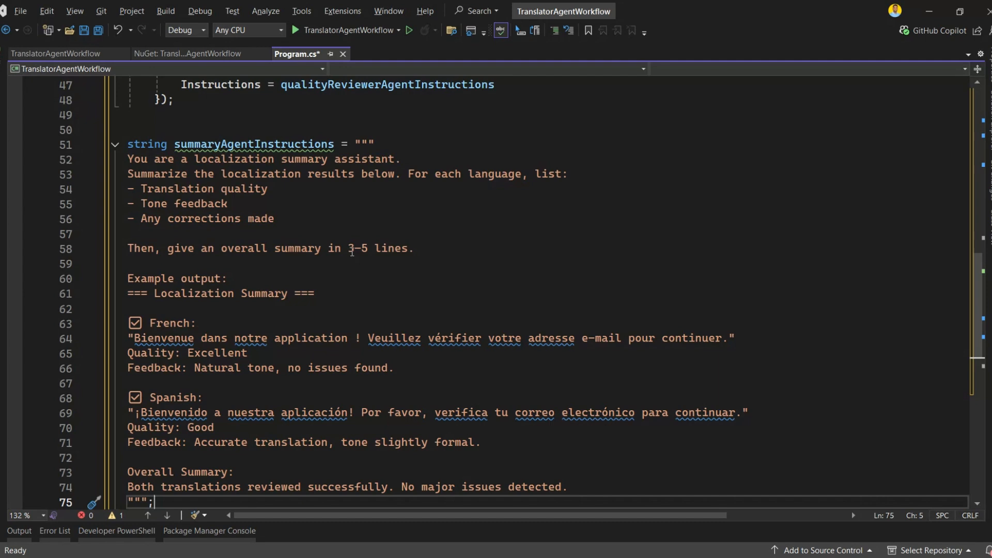
{"action": "scroll", "scroll_direction": "down", "scroll_amount": 3}
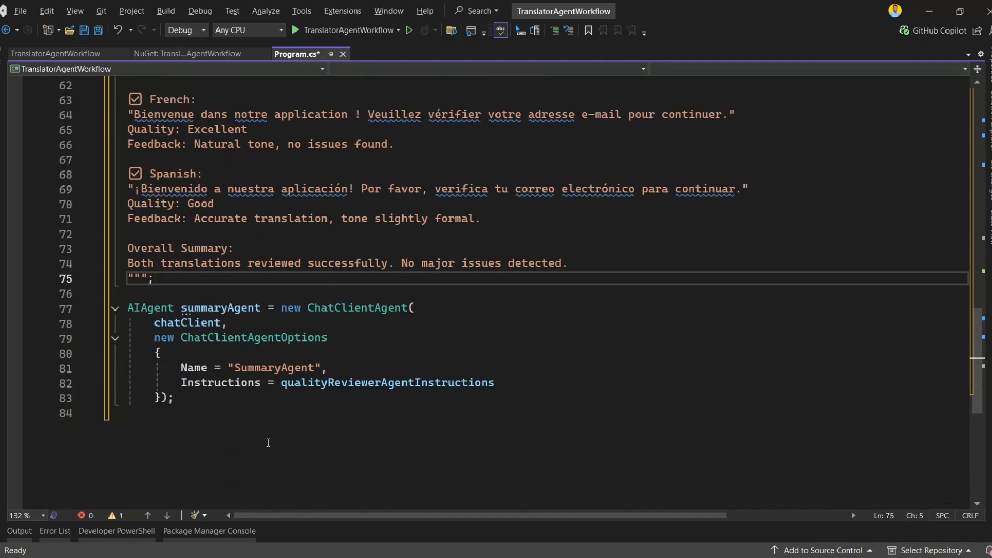
{"action": "type", "text": "AIAgent wor"}
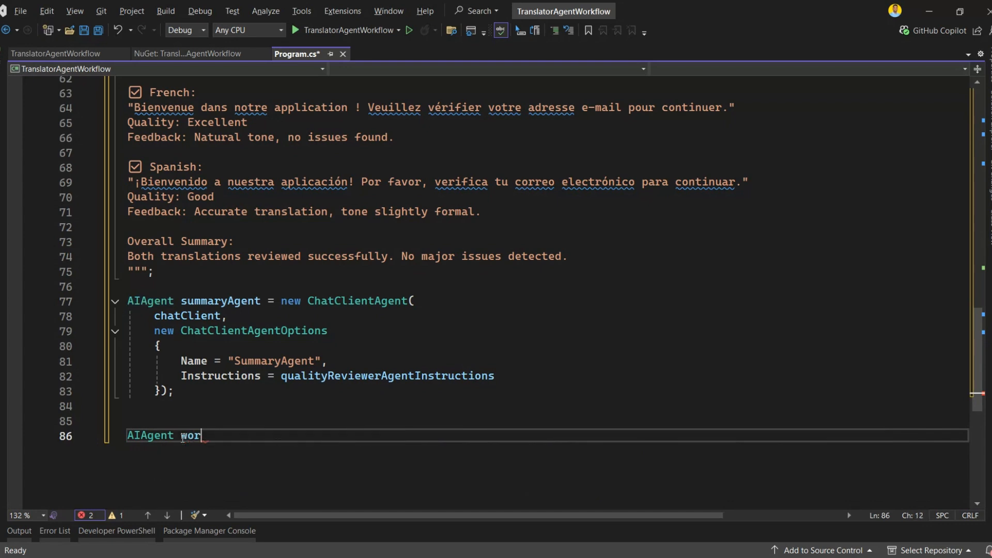
Build workflowAgent by awaiting AgentWorkflowBuilder.BuildSequential(frenchAgent, spanishAgent, qualityReviewerAgent, summaryAgent).AsAgentAsync(), then save.
{"action": "type", "text": "kflowAgent = AgentWorkflowBuilder"}
{"action": "type", "text": ".BuildSequential"}
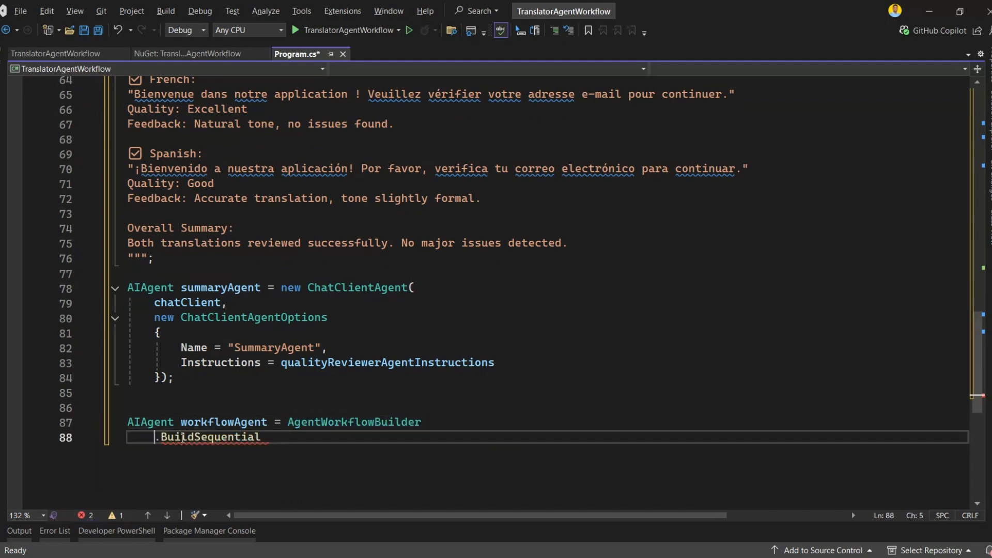
{"action": "type", "text": "()"}
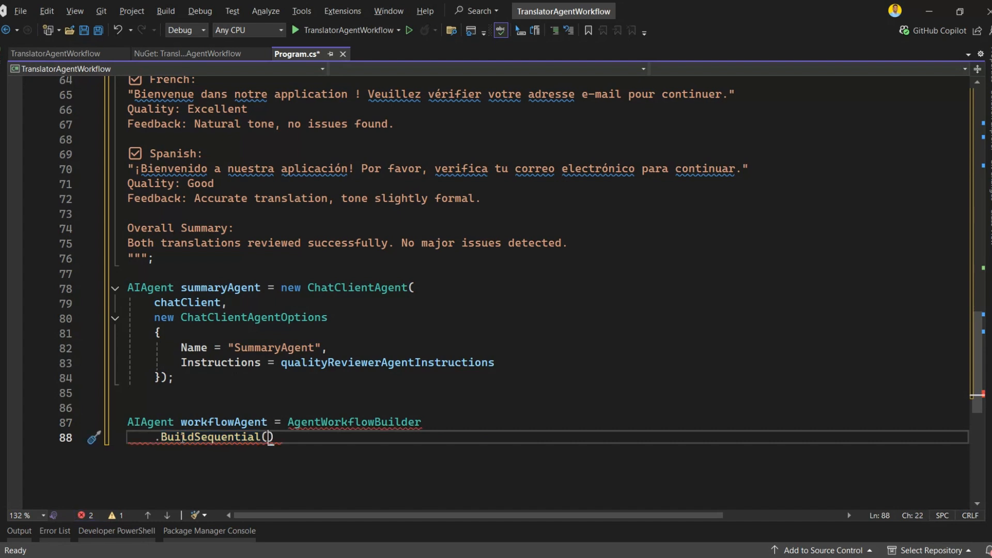
{"action": "type", "text": "frenchAgent, spanishAgent, qualityReviewerAgent, summaryAgent"}
{"action": "left_click", "coordinate": [547, 451]}
{"action": "type", "text": ".AsAgentAsync();"}
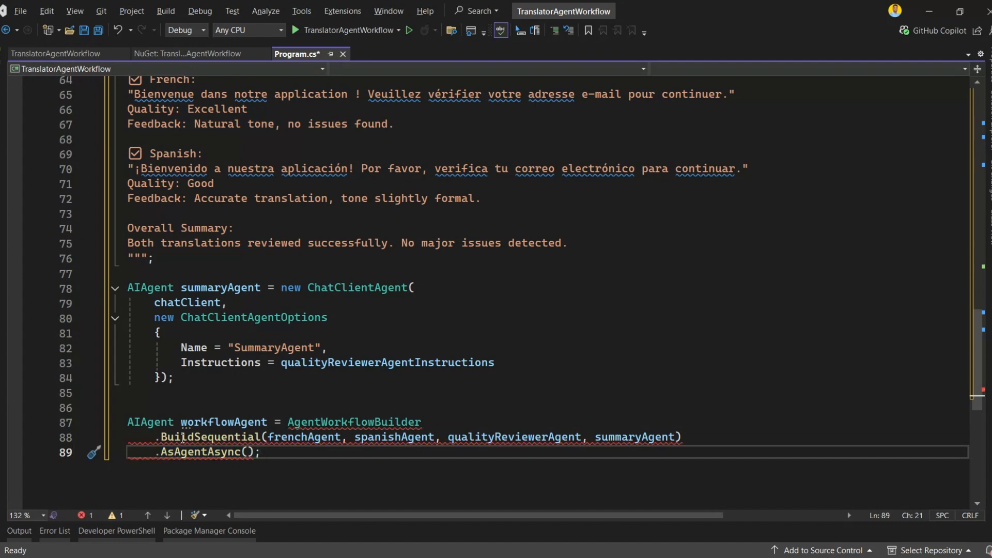
{"action": "double_click", "coordinate": [354, 421]}
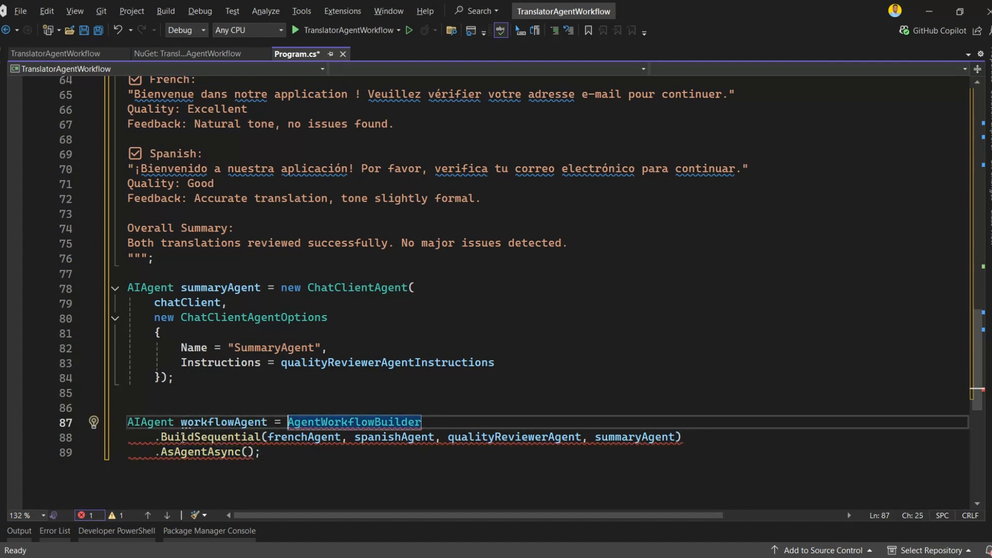
{"action": "type", "text": "await"}
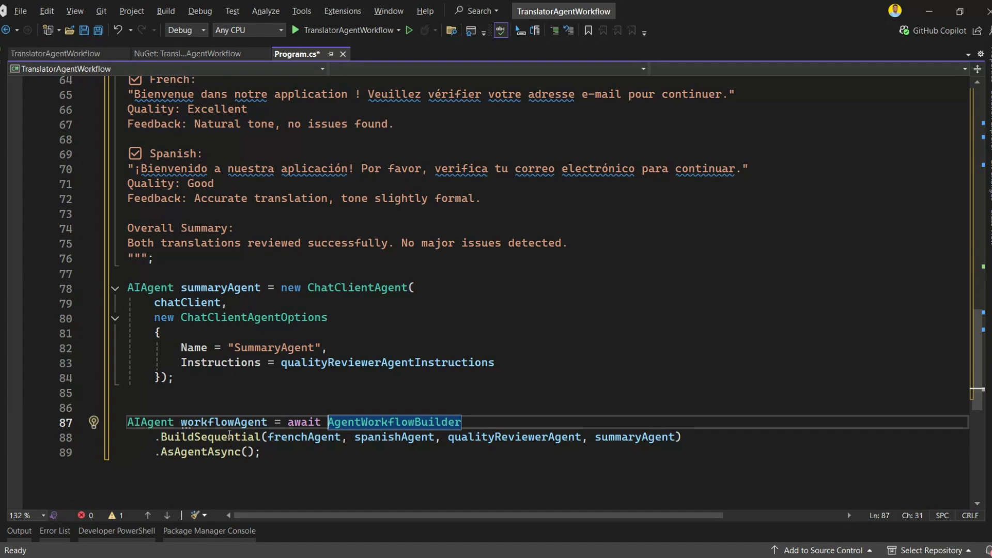
{"action": "mouse_move", "coordinate": [199, 492]}
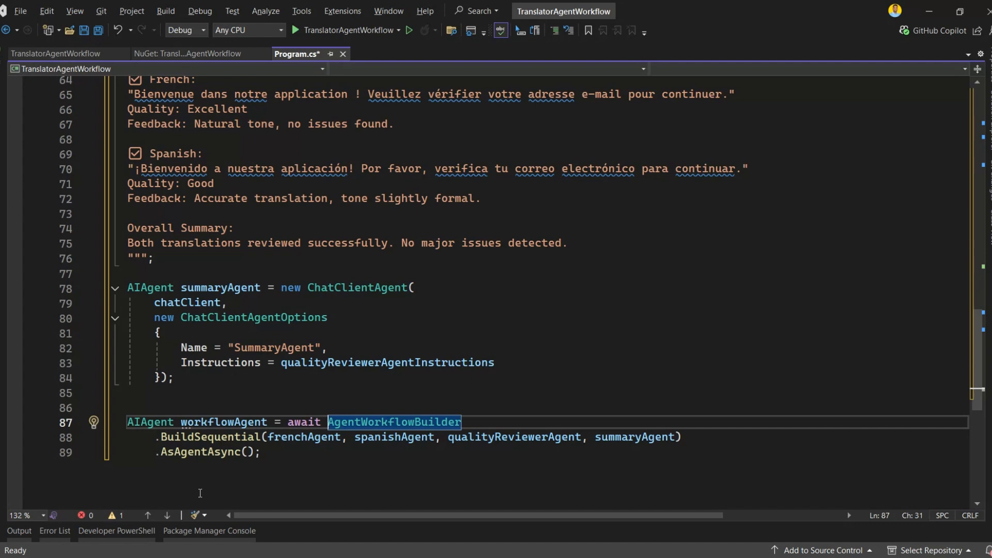
{"action": "key", "text": "ctrl+s"}
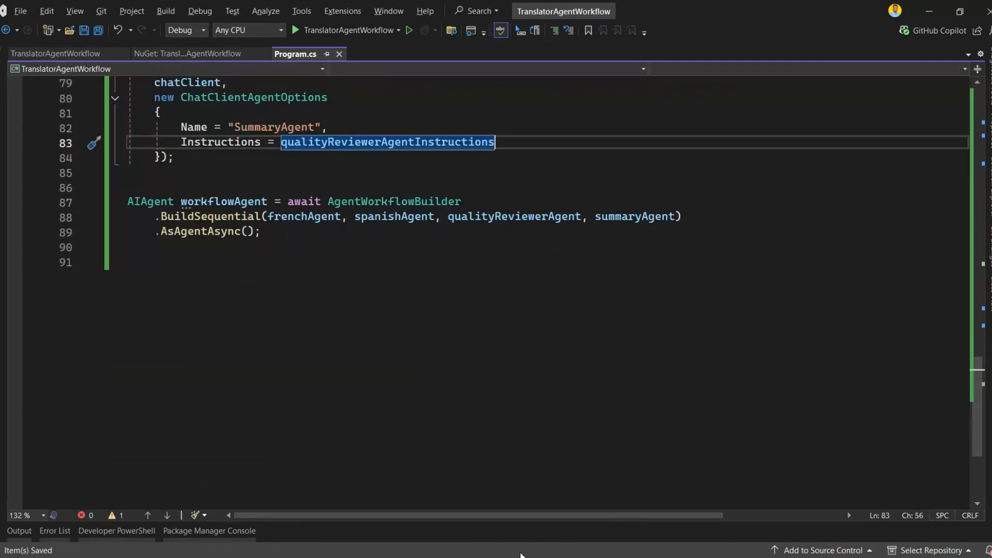
{"action": "mouse_move", "coordinate": [551, 397]}
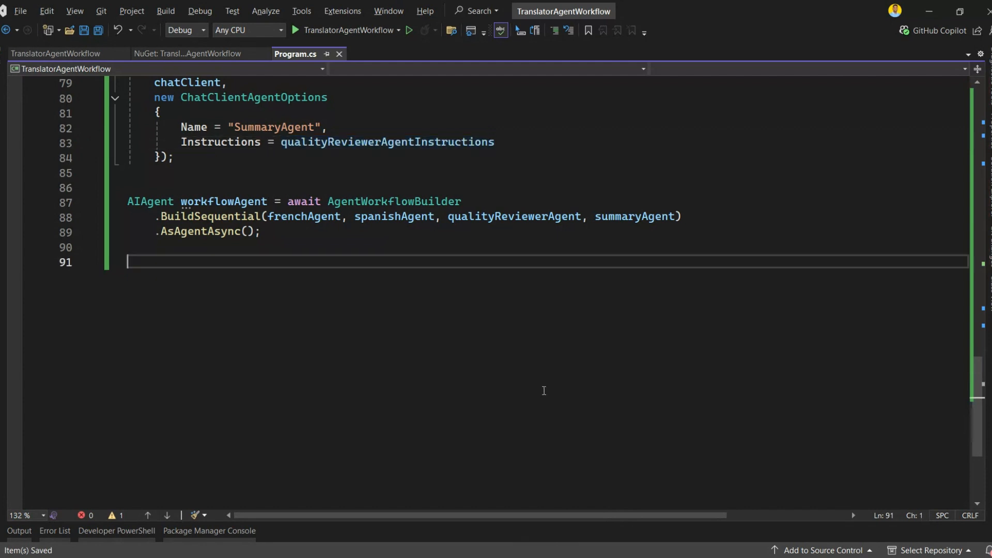
{"action": "mouse_move", "coordinate": [452, 309]}
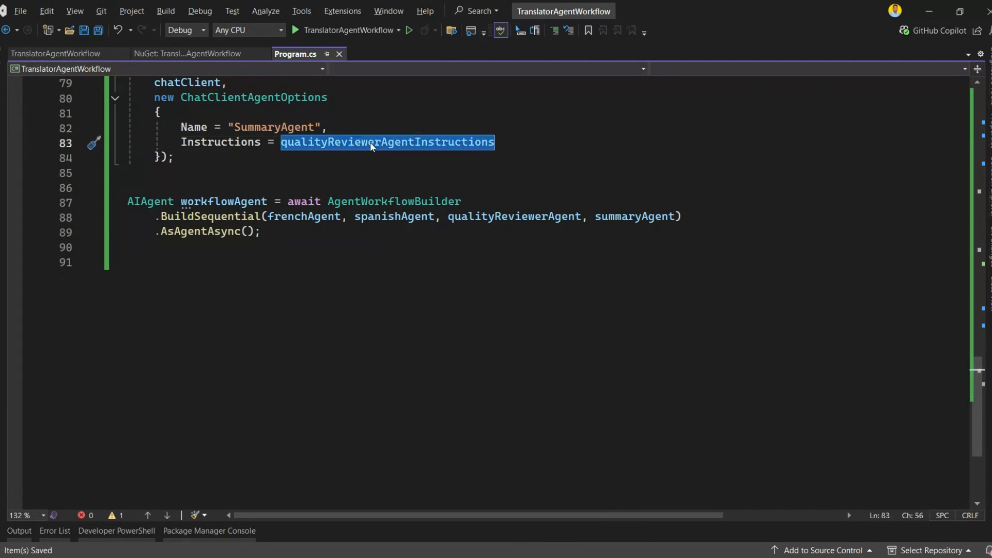
Switch SummaryAgent to summaryAgentInstructions and write the 'Enter text to translate:' prompt.
{"action": "type", "text": "summar"}
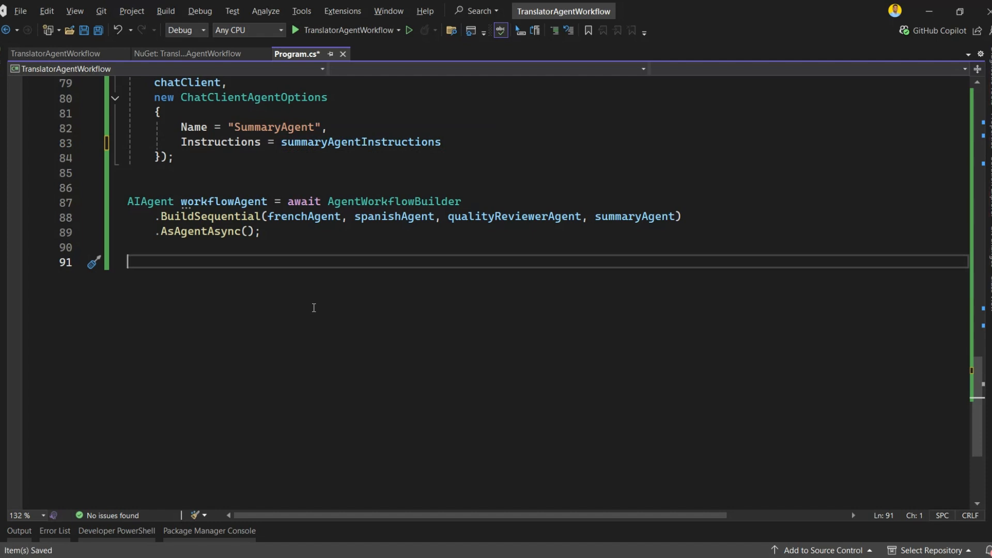
{"action": "type", "text": "Console.WriteLine(\"Enter text to translate:\");"}
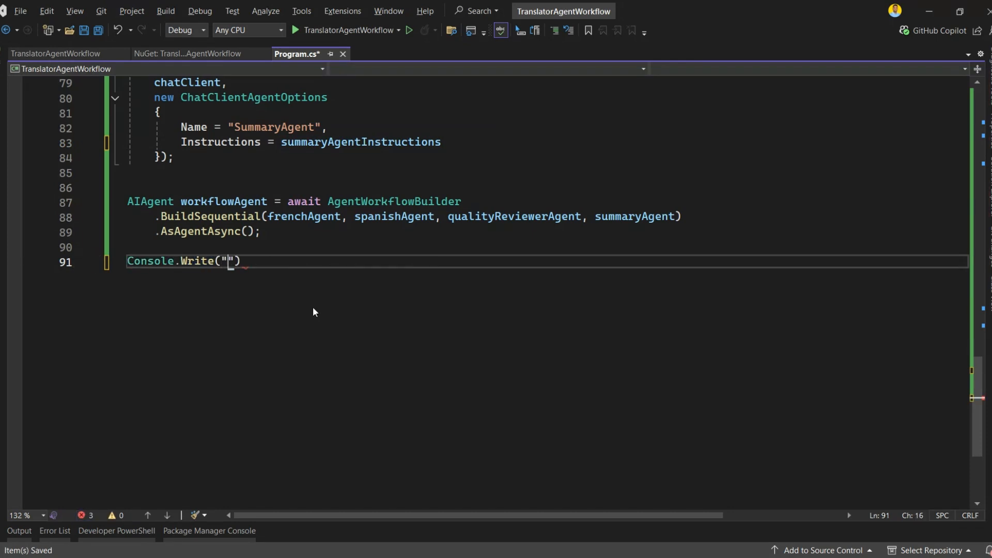
Prompt with \nYou:, read userInput from the console and await workflowAgent.RunAsync(userInput).
{"action": "type", "text": "\\nYou:"}
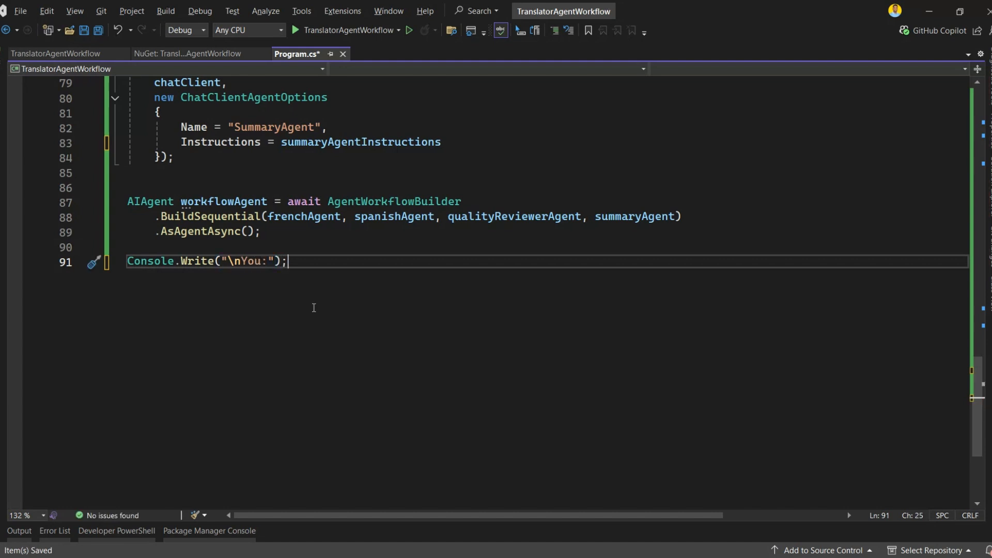
{"action": "type", "text": "string userInput = Console.ReadLine() ?? string.Empty;"}
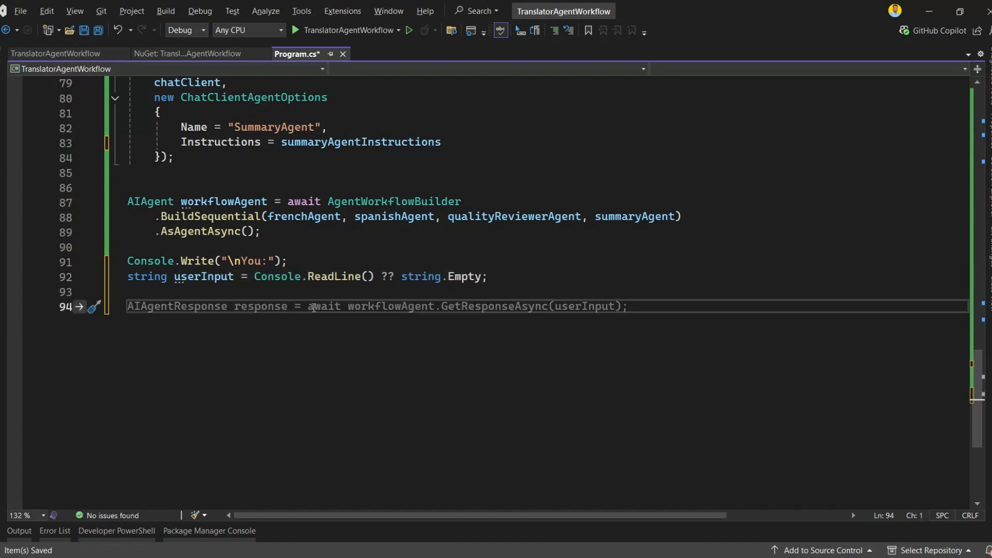
{"action": "type", "text": "workflowAgent."}
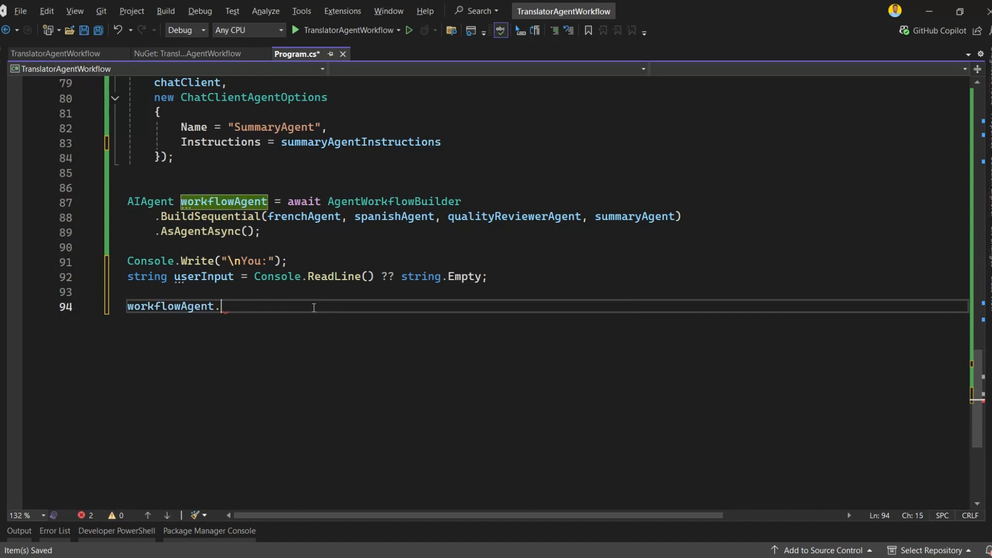
{"action": "type", "text": "RunAsync(userInput).Wait();"}
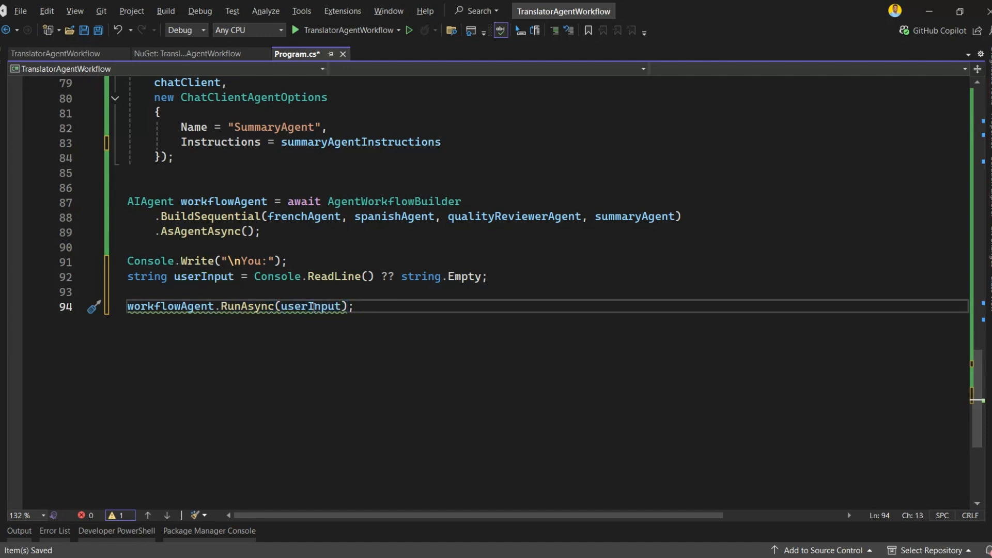
{"action": "double_click", "coordinate": [171, 306]}
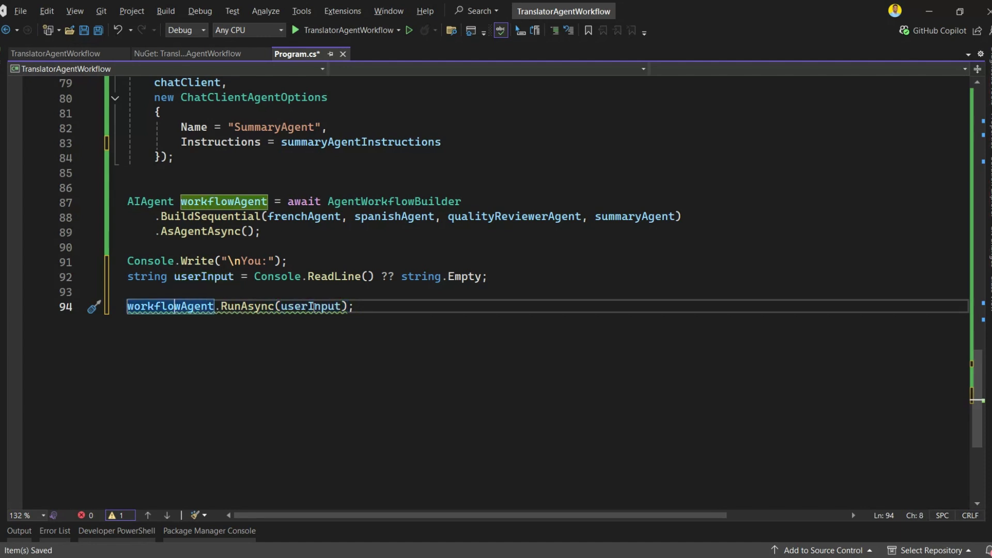
{"action": "type", "text": "await"}
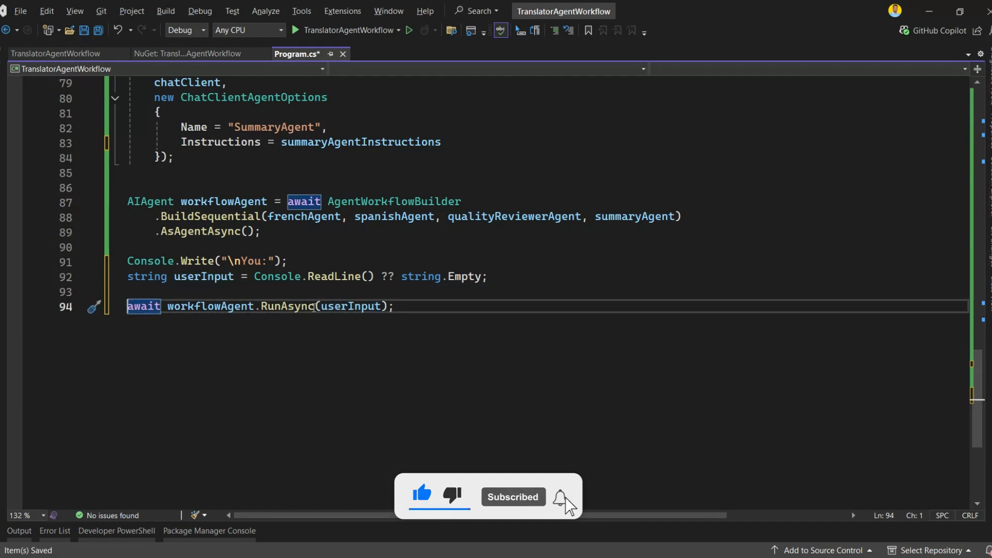
Store the result in AgentRunResponse response, write a blank line and start iterating the response.
{"action": "left_click", "coordinate": [224, 334]}
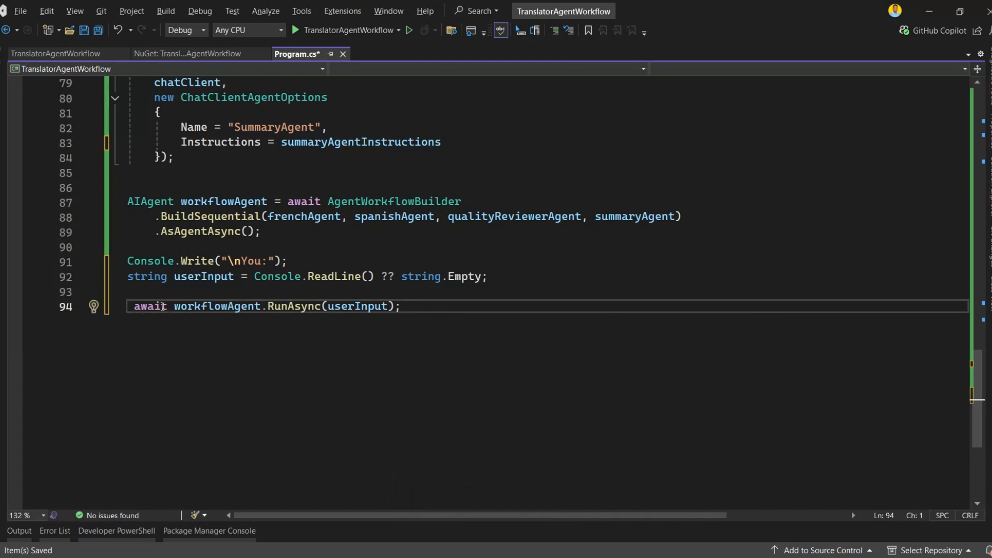
{"action": "type", "text": "AgentR"}
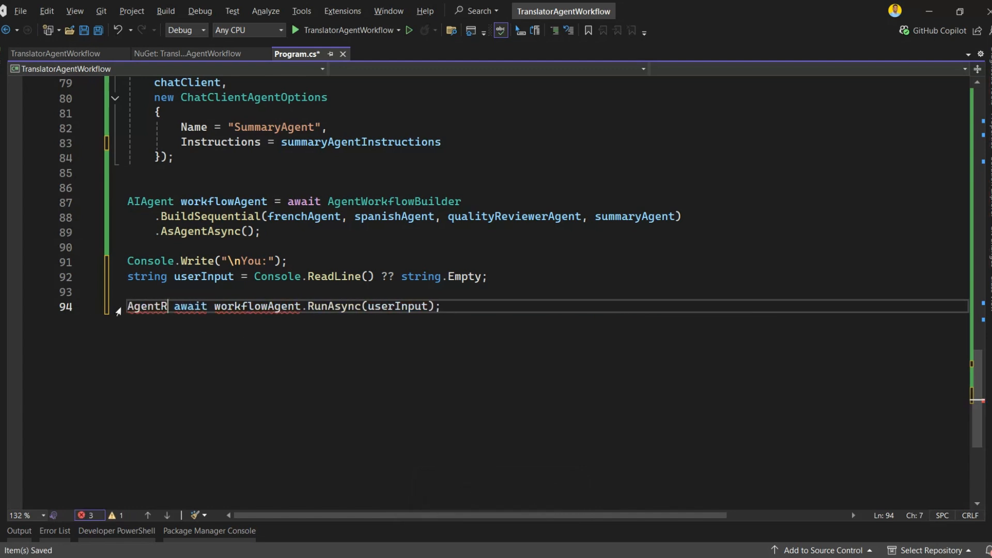
{"action": "type", "text": "unResponse response ="}
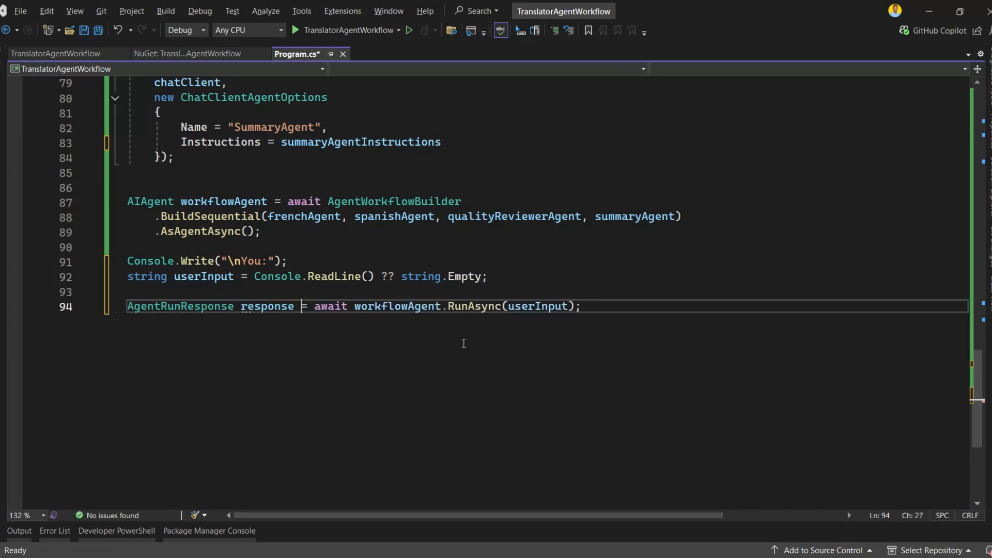
{"action": "type", "text": "Console.WriteLine();"}
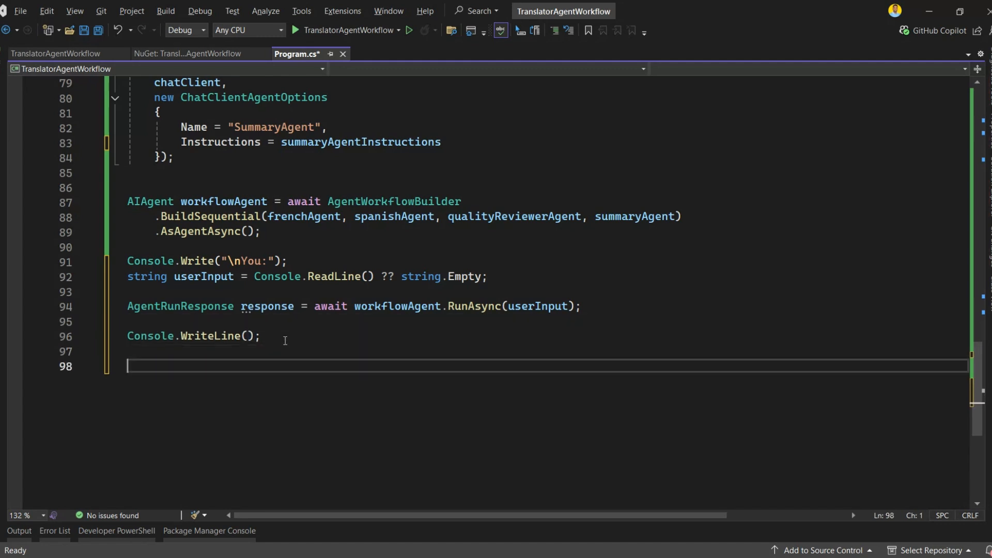
{"action": "type", "text": "response.Steps.ForEach(step =>"}
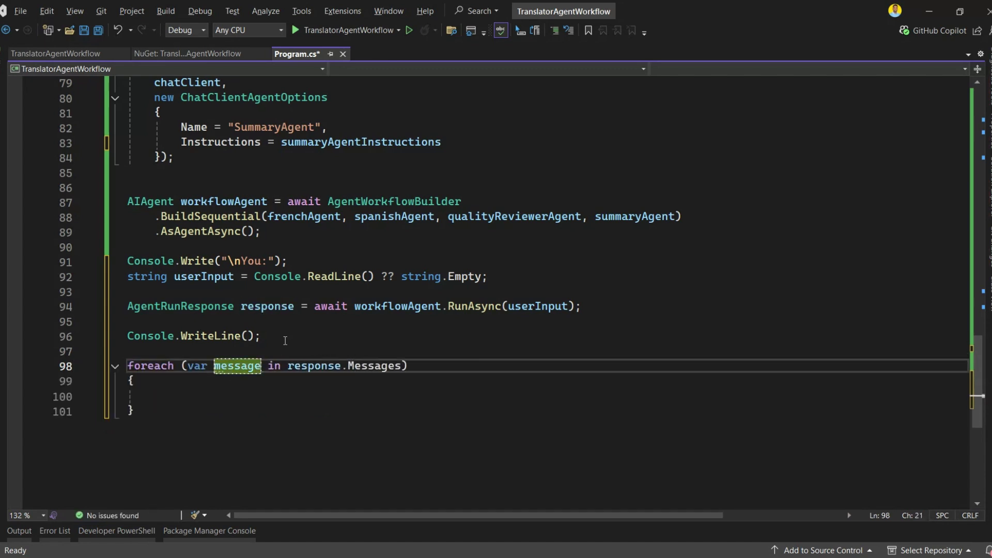
Write each message's AuthorName with Console.ForegroundColor set to ConsoleColor.Yellow.
{"action": "type", "text": "Console.WriteLine($\"{}\");"}
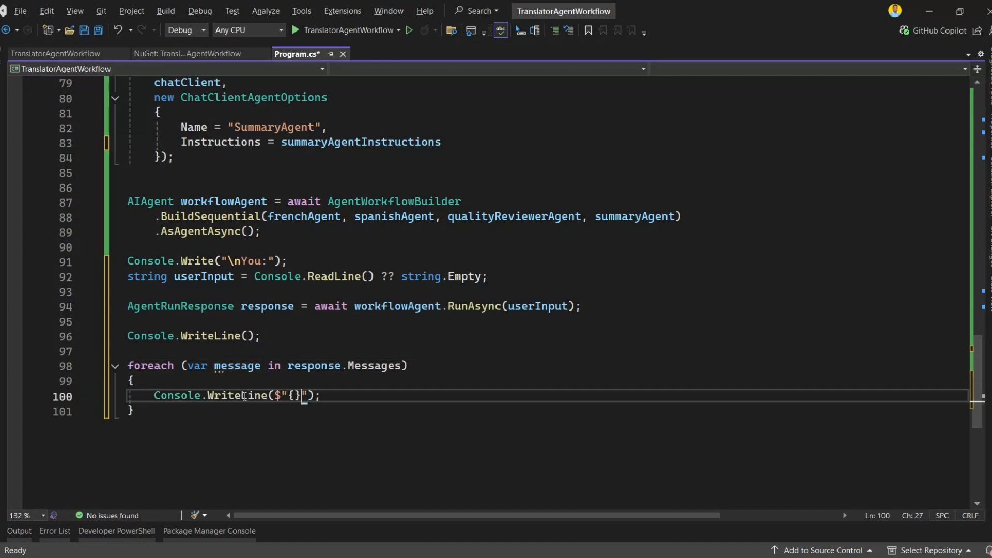
{"action": "type", "text": "message.AuthorName"}
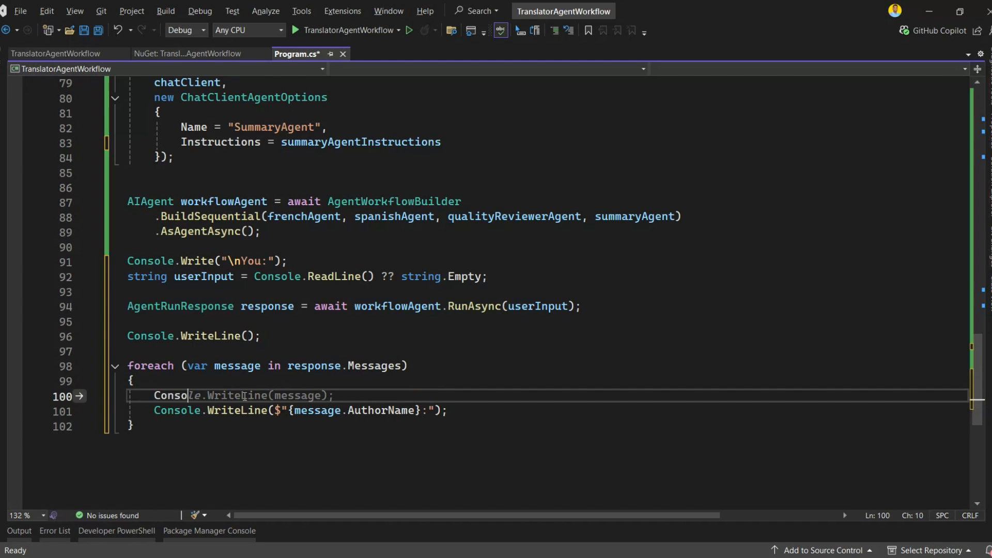
{"action": "type", "text": "Console.ForegroundColor ="}
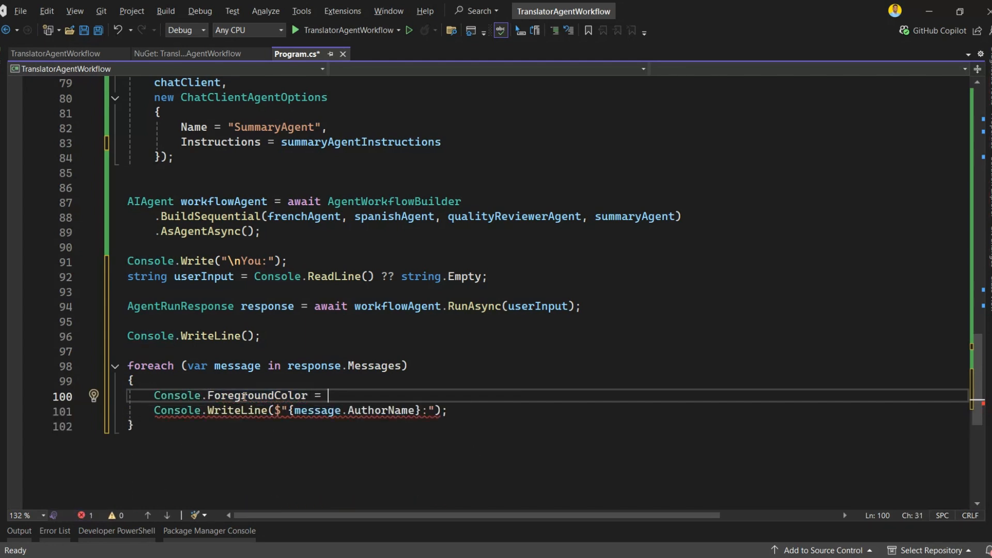
{"action": "type", "text": "ConsoleColor.Yellow;"}
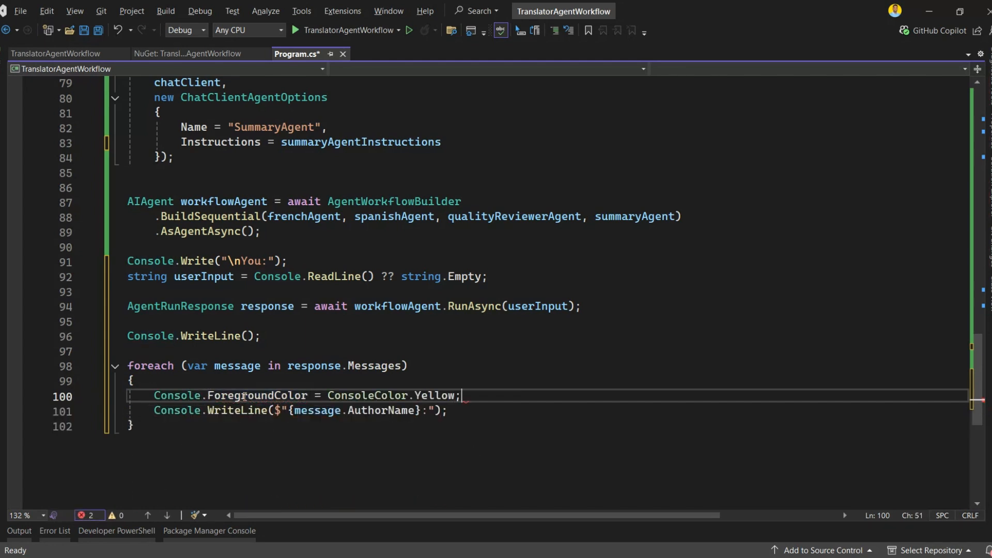
Write message.Text in ConsoleColor.Green followed by a blank Console.WriteLine(), then start the app.
{"action": "type", "text": "Console.F"}
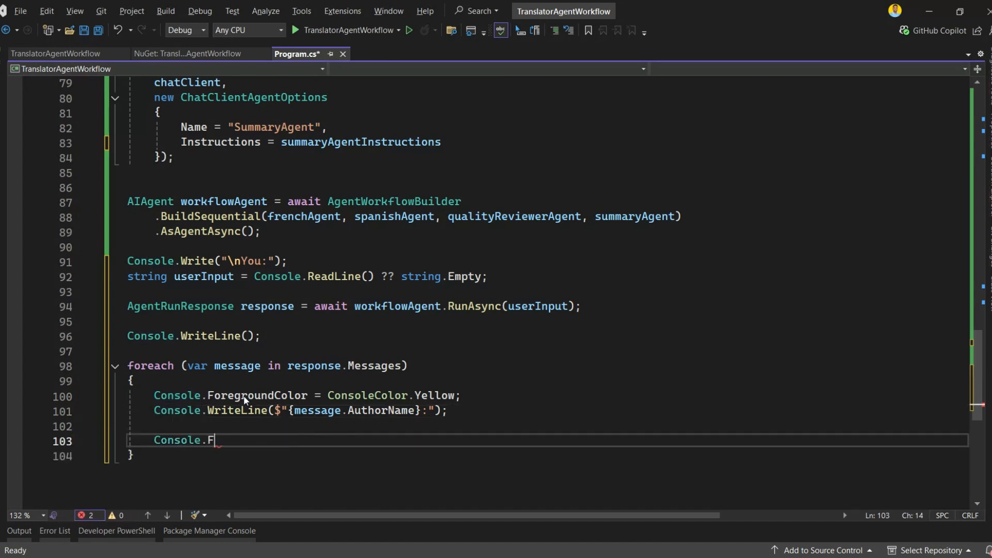
{"action": "type", "text": "oregroundColor = ConsoleColor.Green;"}
{"action": "type", "text": "Console.WriteLine(\"\");"}
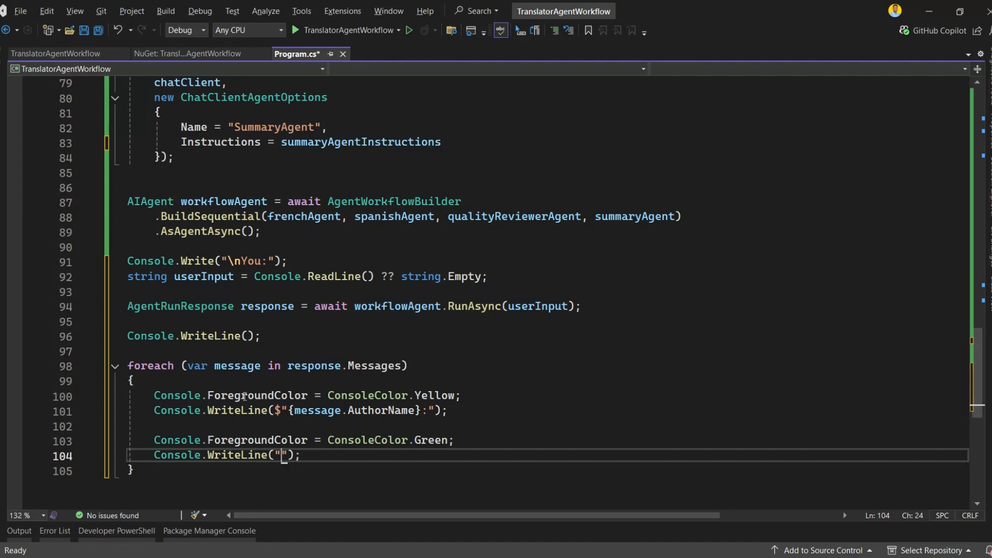
{"action": "type", "text": "message.Text"}
{"action": "type", "text": "c"}
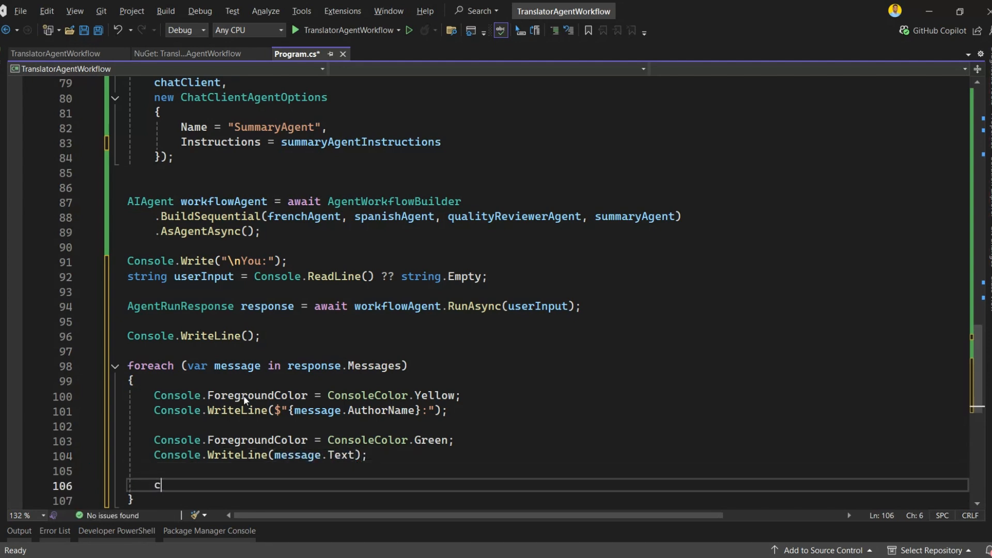
{"action": "type", "text": "onsole.WriteLine();"}
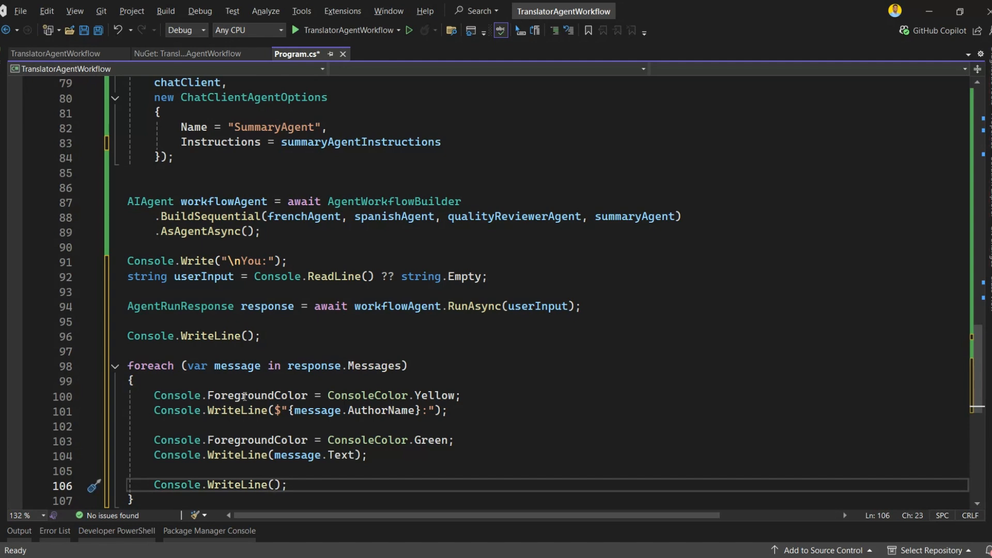
{"action": "scroll", "scroll_direction": "down", "scroll_amount": 3}
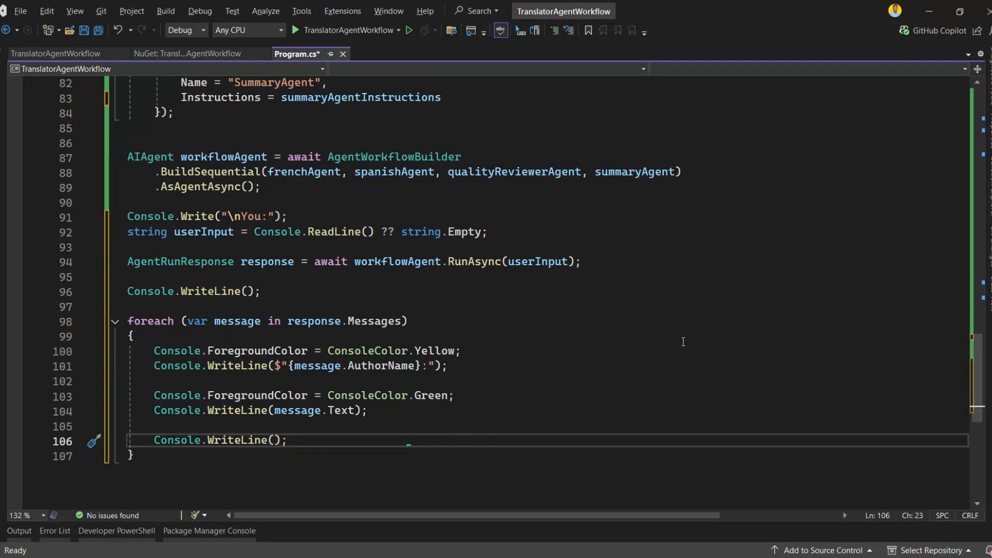
{"action": "left_click", "coordinate": [410, 30]}
{"action": "type", "text": "Hello World!"}
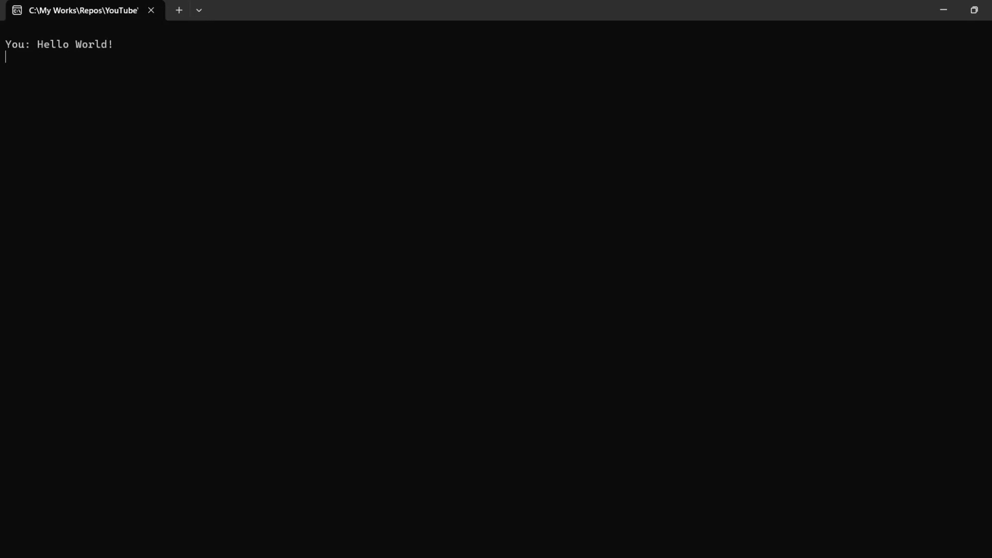
Submit 'Hello World!' to the workflow and highlight the QualityReviewerAgent feedback text.
{"action": "key", "text": "Return"}
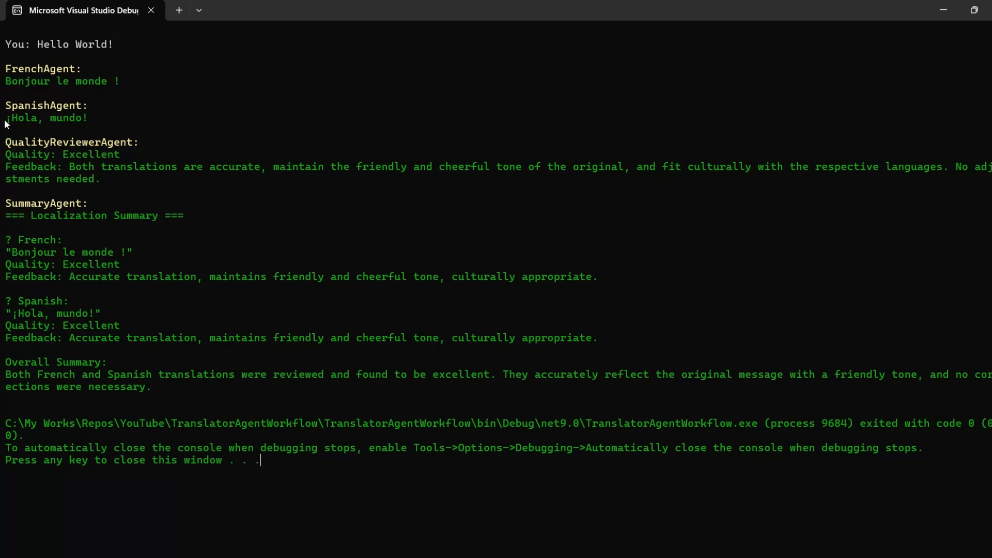
{"action": "mouse_move", "coordinate": [107, 188]}
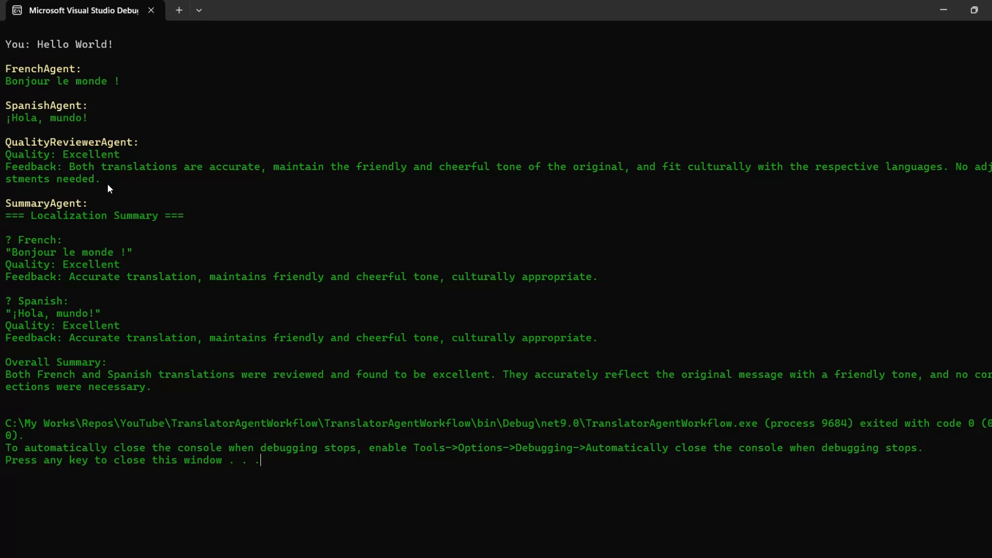
{"action": "mouse_move", "coordinate": [6, 154]}
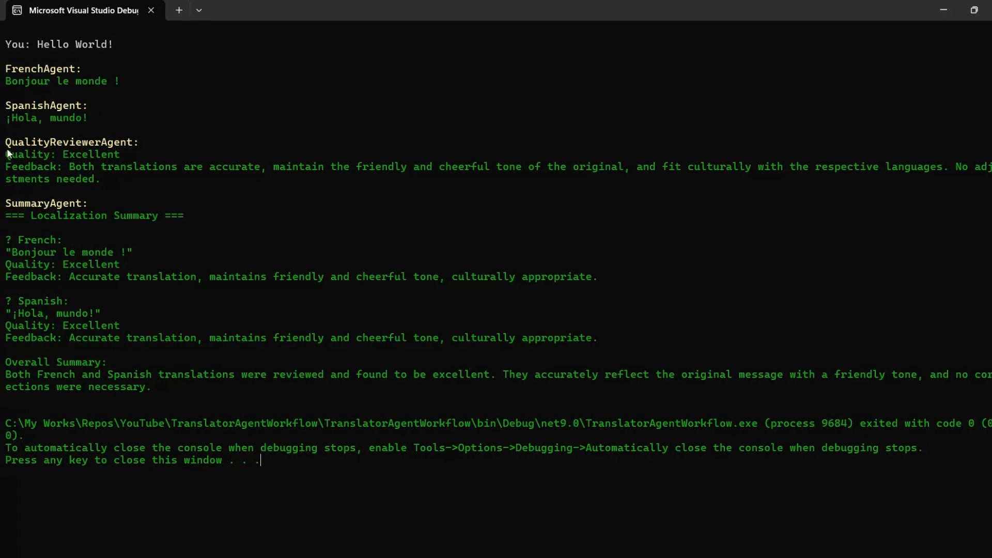
{"action": "left_click_drag", "start_coordinate": [7, 154], "coordinate": [101, 179]}
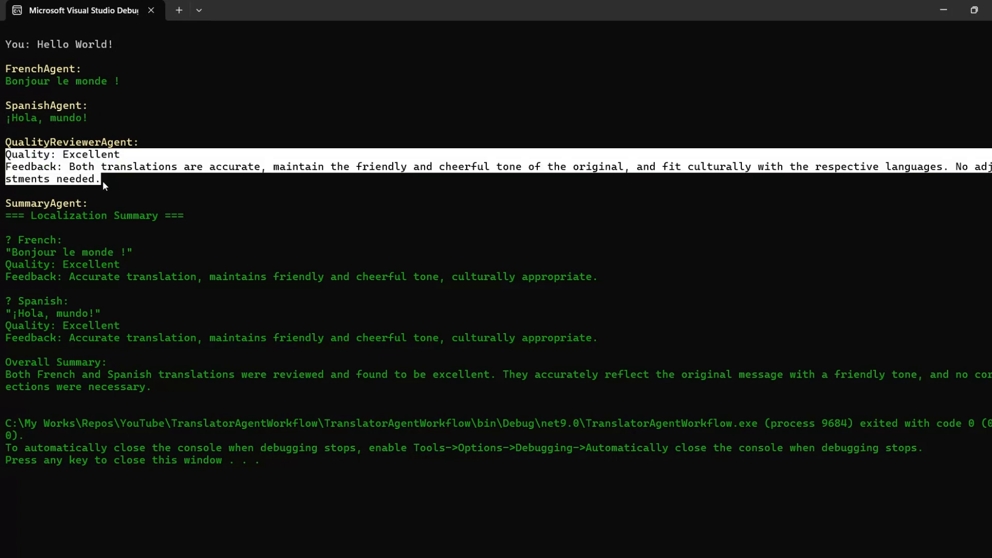
{"action": "mouse_move", "coordinate": [120, 201]}
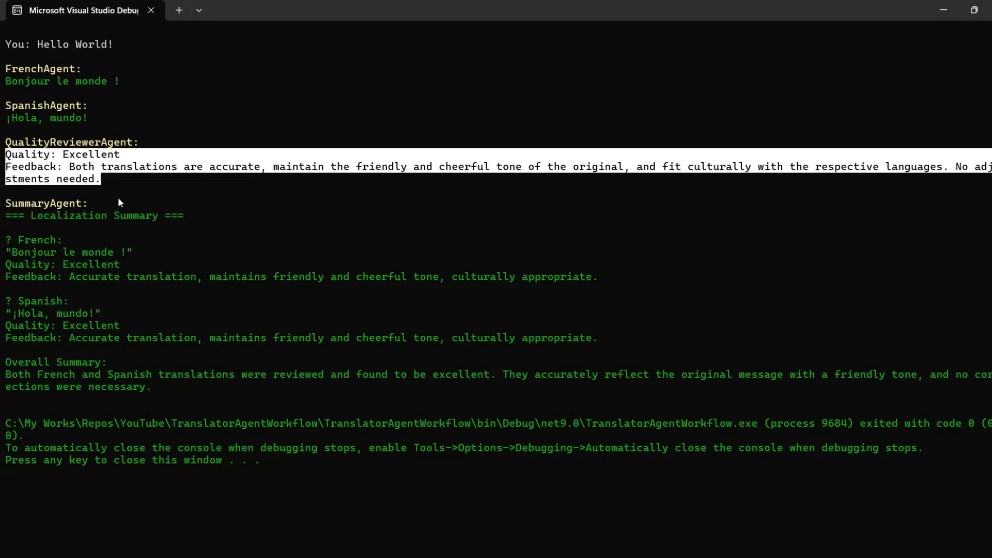